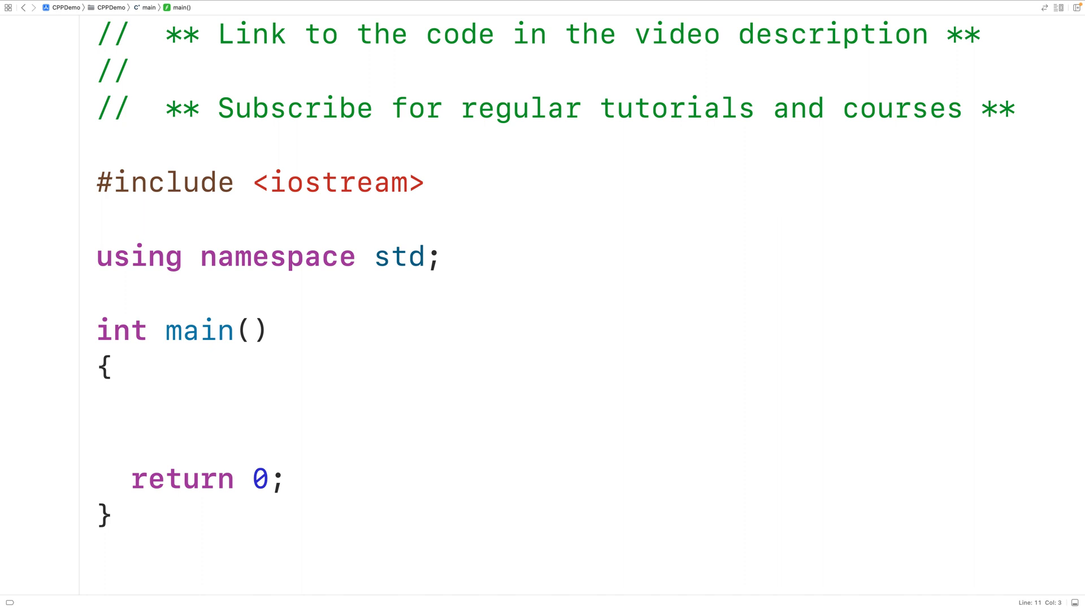
# - Write the first comment line inside main: 5365 / 10 = 536
pyautogui.click(130, 404)
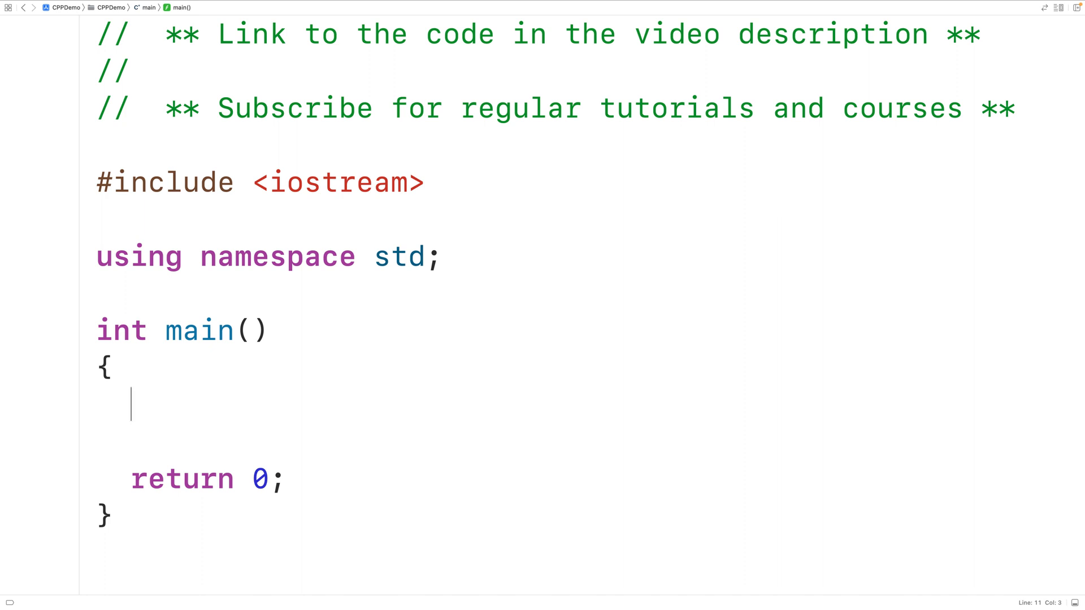
pyautogui.write('//')
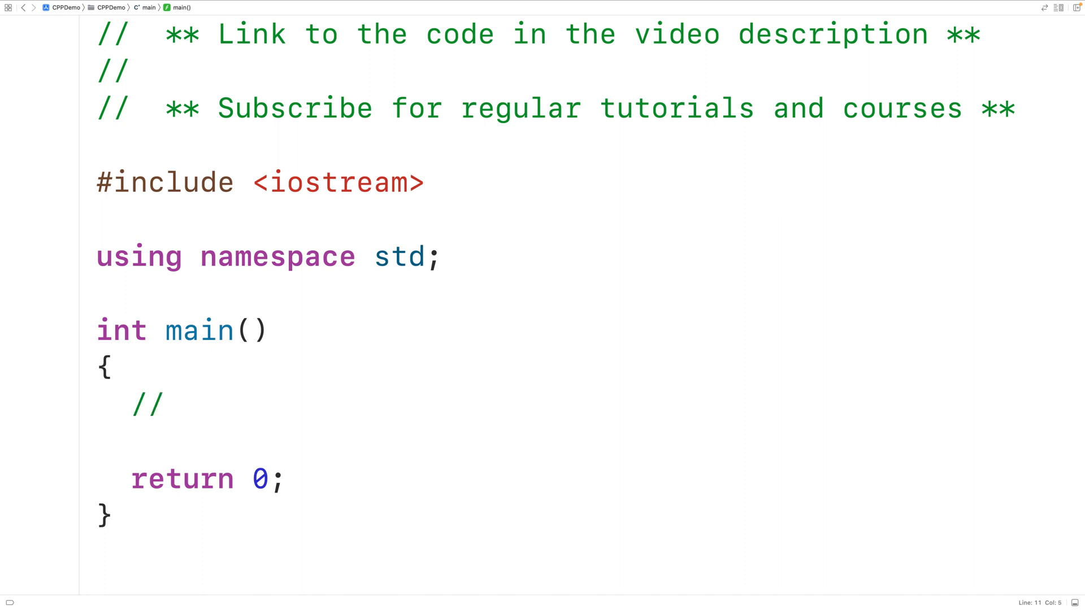
pyautogui.write('5')
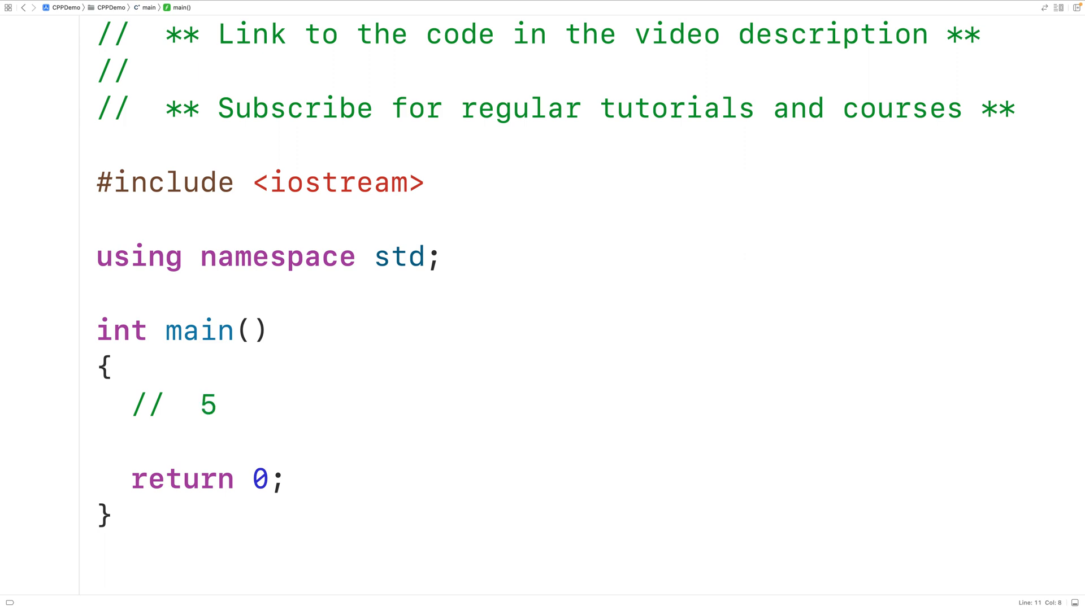
pyautogui.write('365')
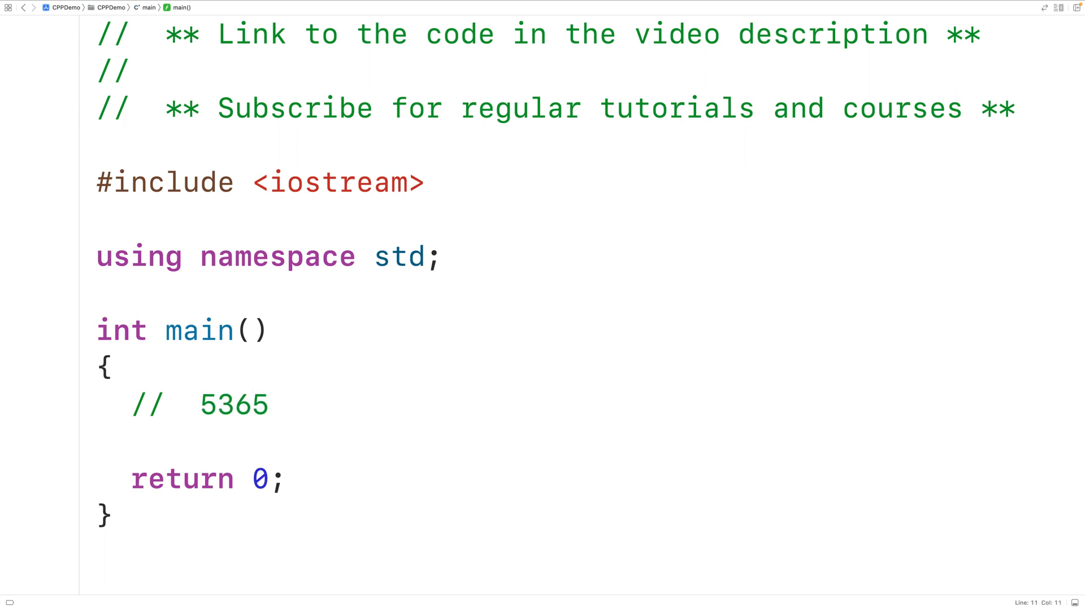
pyautogui.write('/')
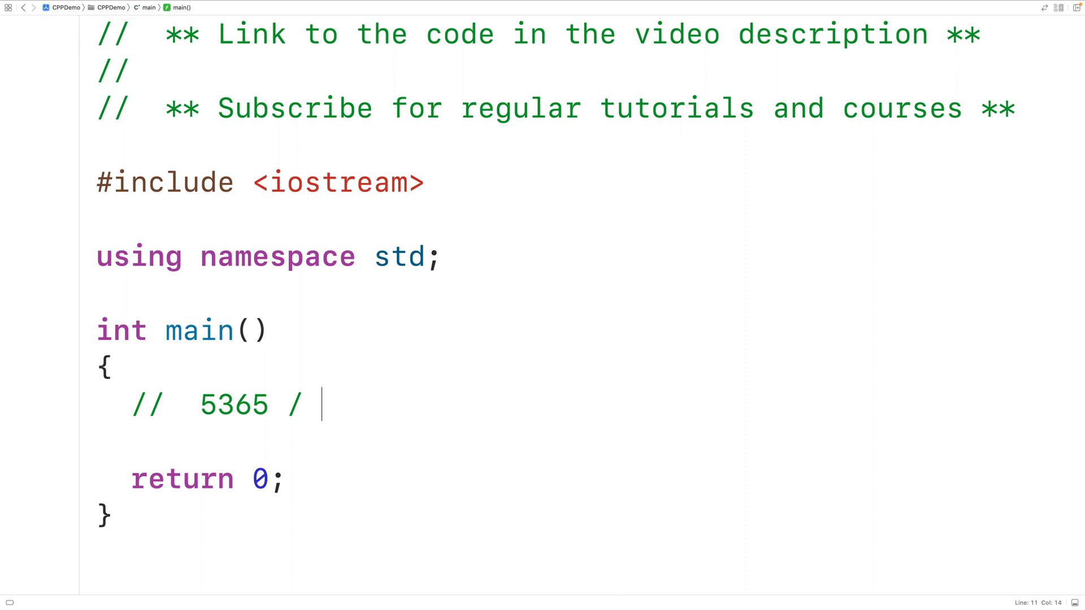
pyautogui.write('10 = 5')
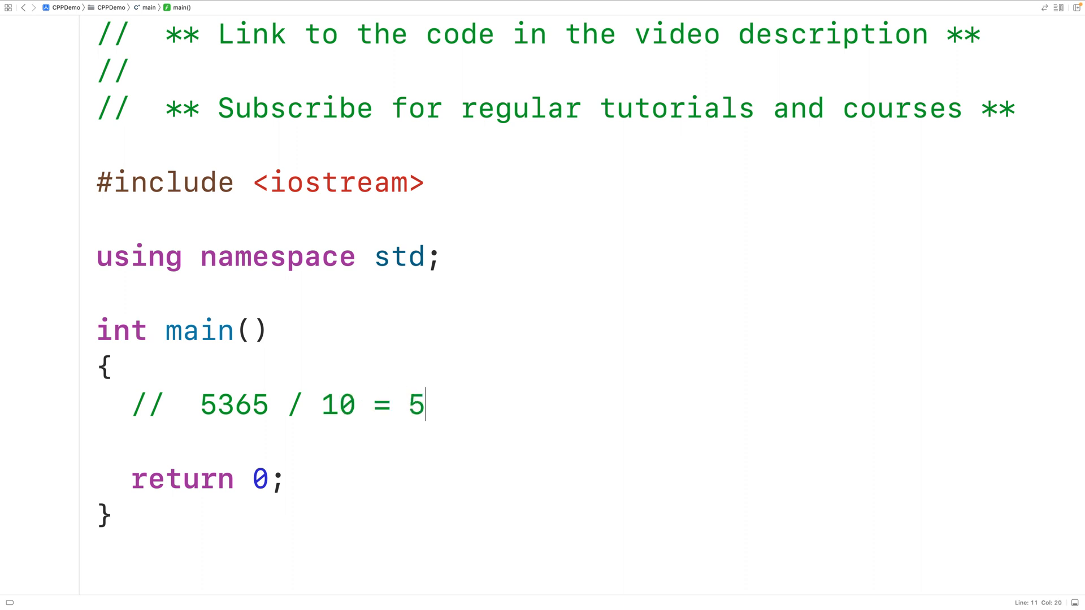
pyautogui.write('36')
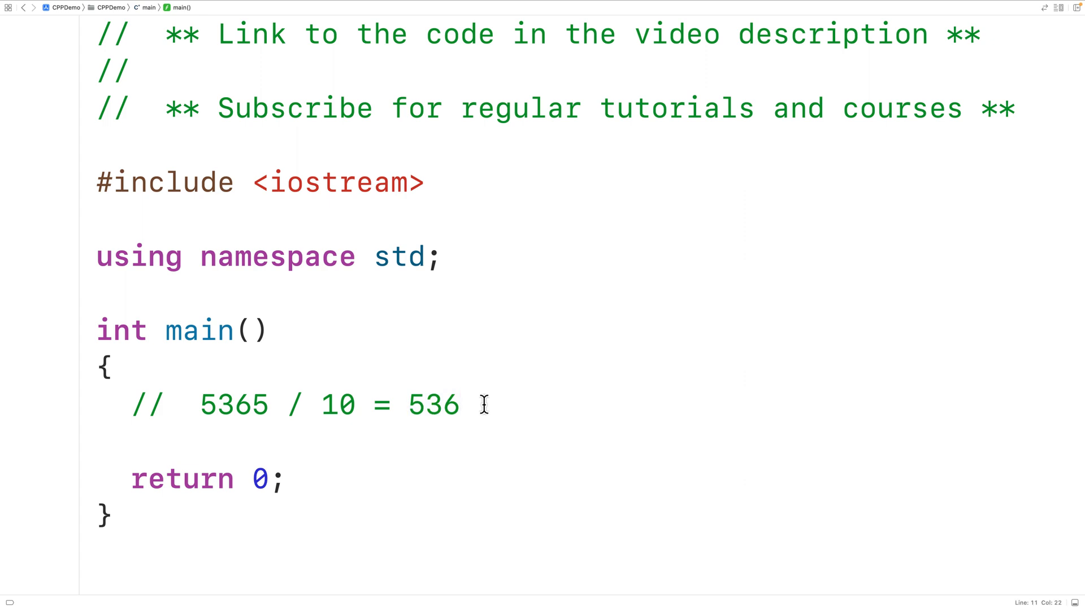
# - Continue the trace with comment lines 536 / 10 = 53, 53 / 10 = 5 and 5 / 10 = 0
pyautogui.write('// 5')
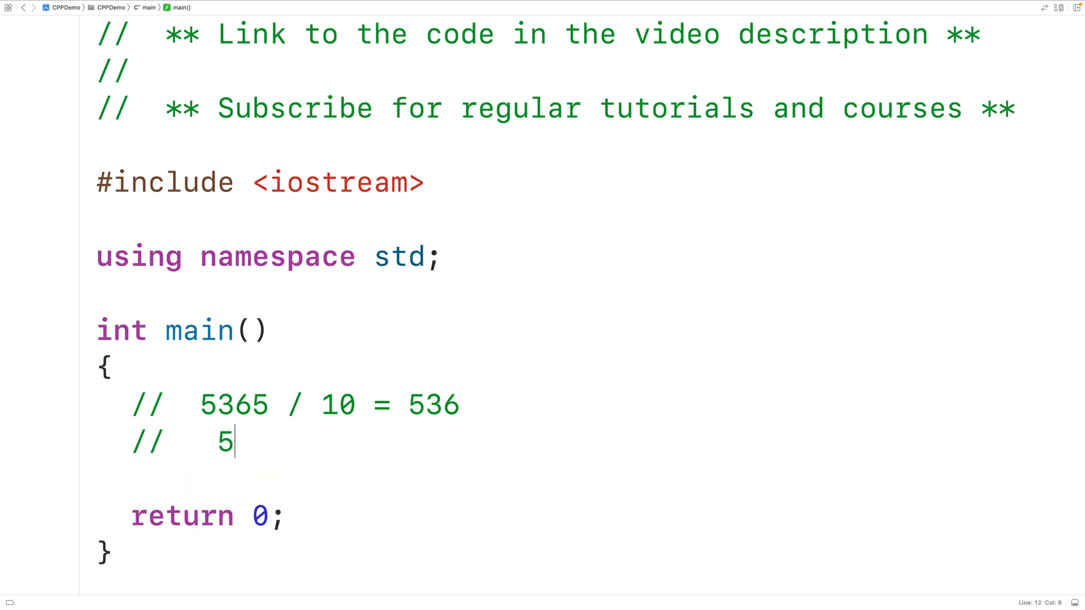
pyautogui.write('36 /')
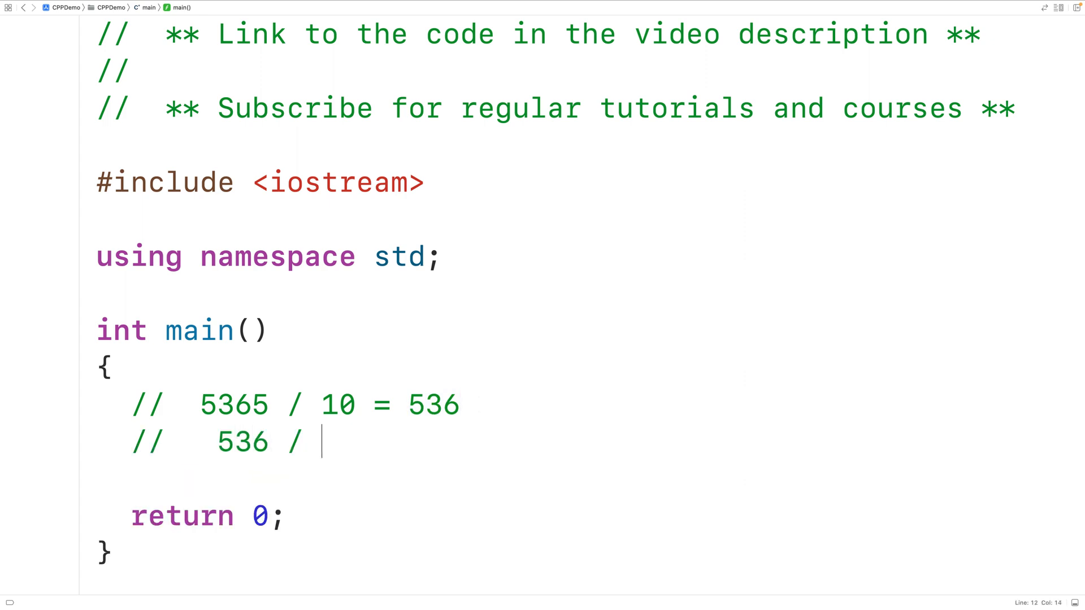
pyautogui.write('10 = 5')
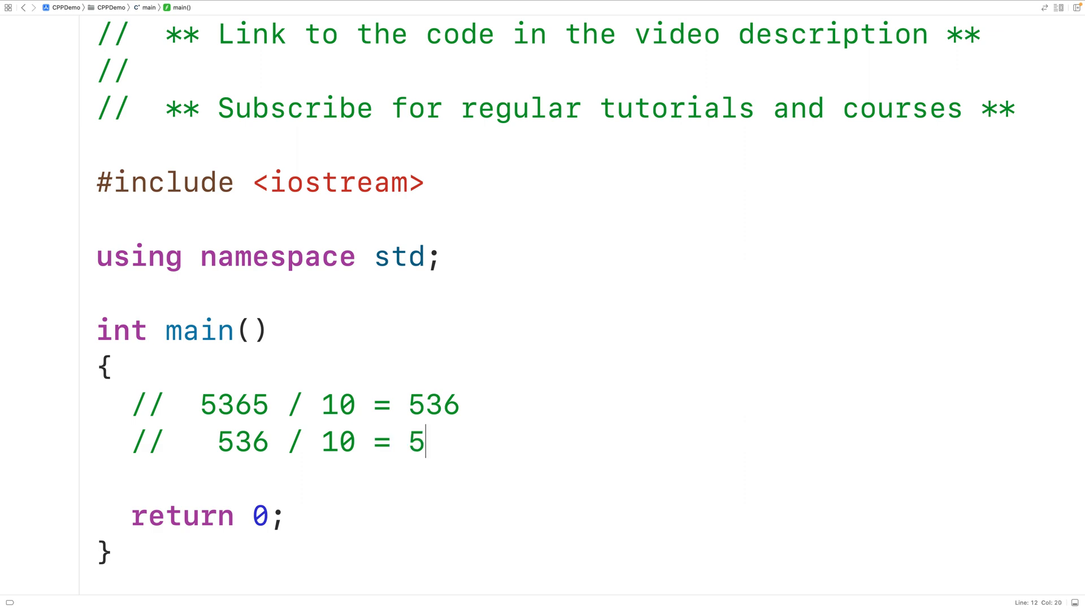
pyautogui.write('3')
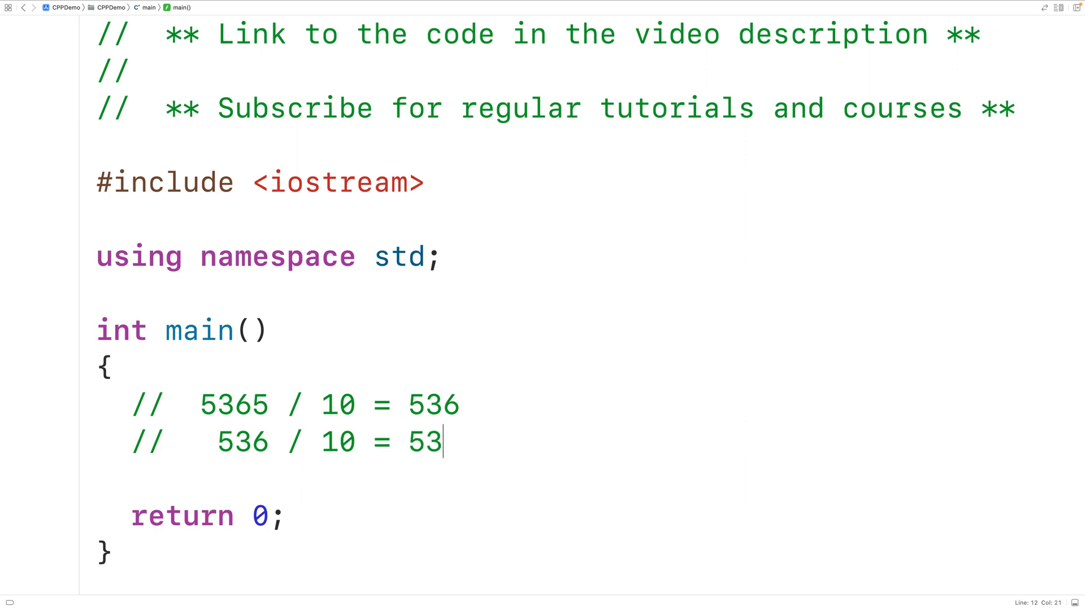
pyautogui.doubleClick(425, 443)
pyautogui.write('//')
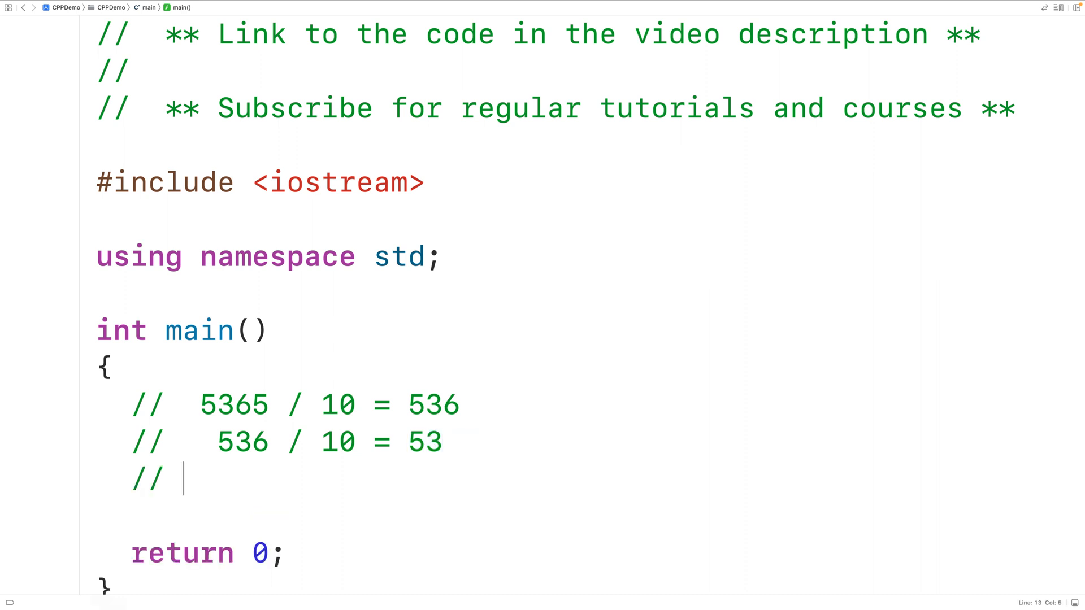
pyautogui.write('53/')
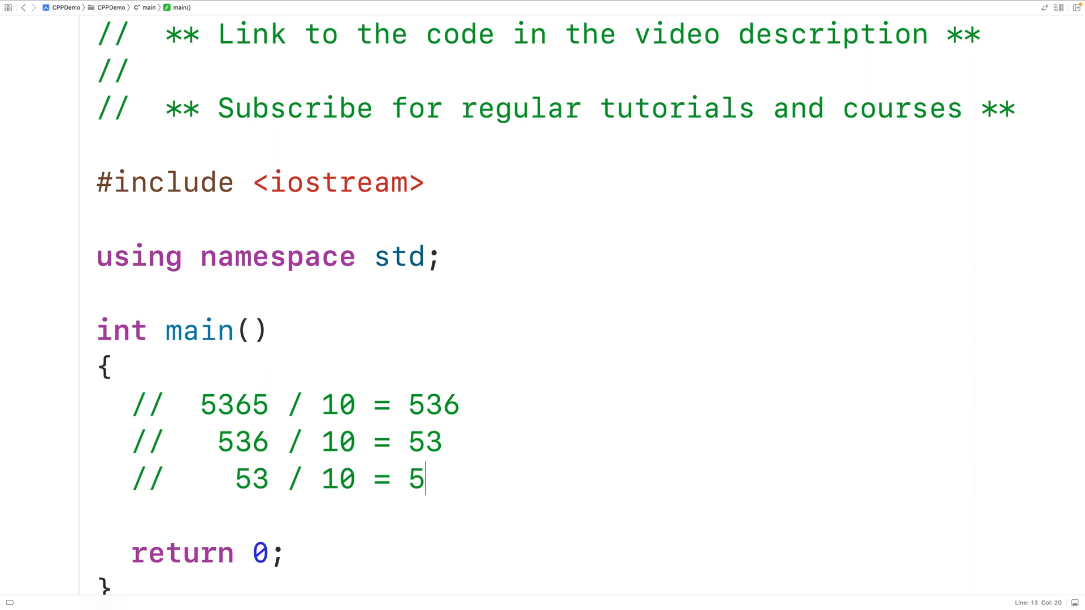
pyautogui.press('Enter')
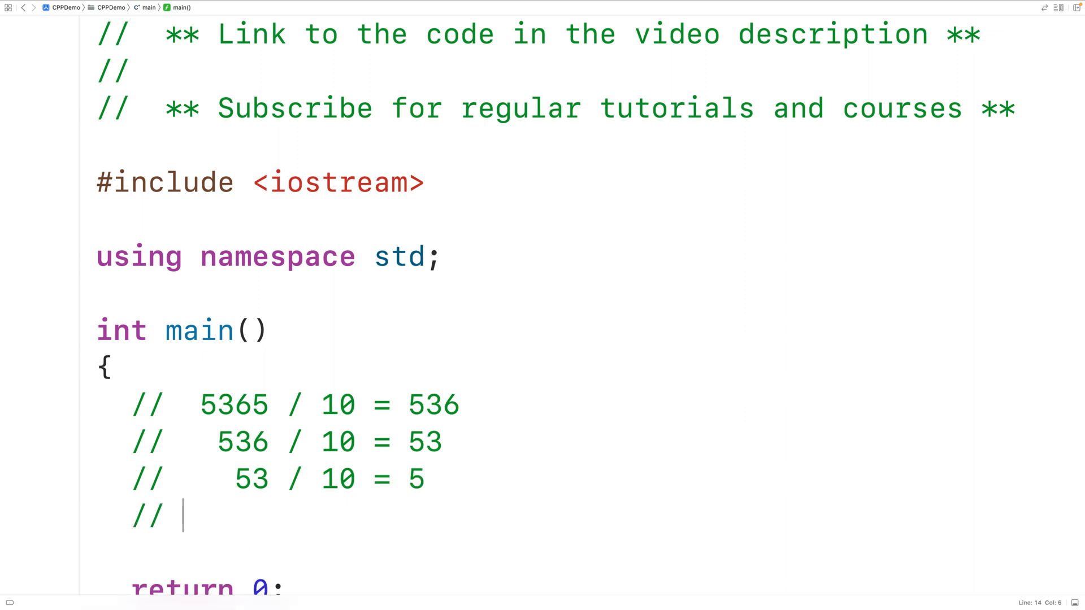
pyautogui.write('5 / 10 = 0')
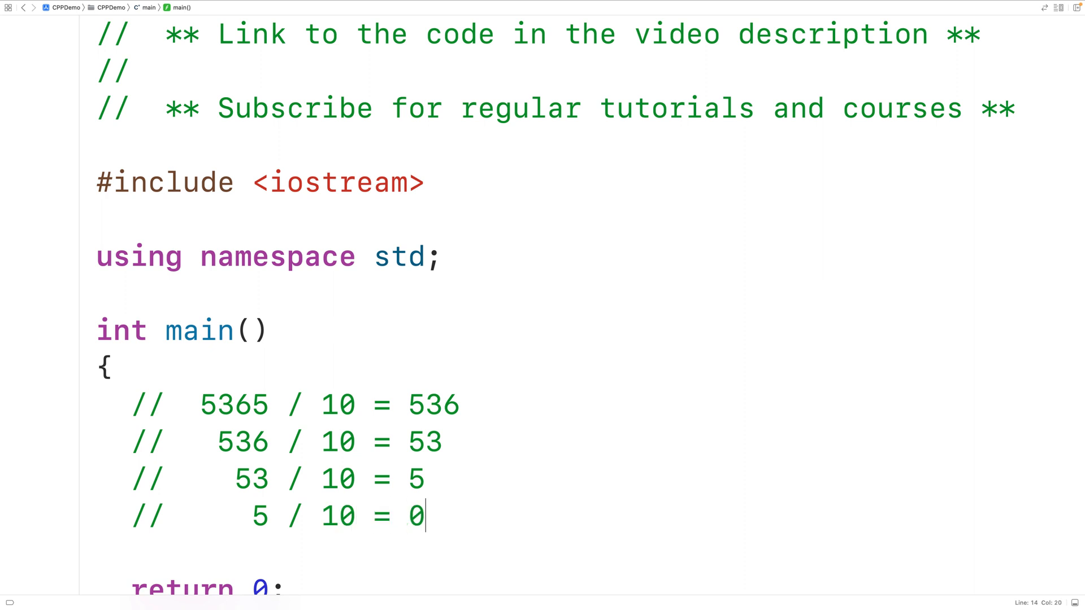
pyautogui.moveTo(429, 418)
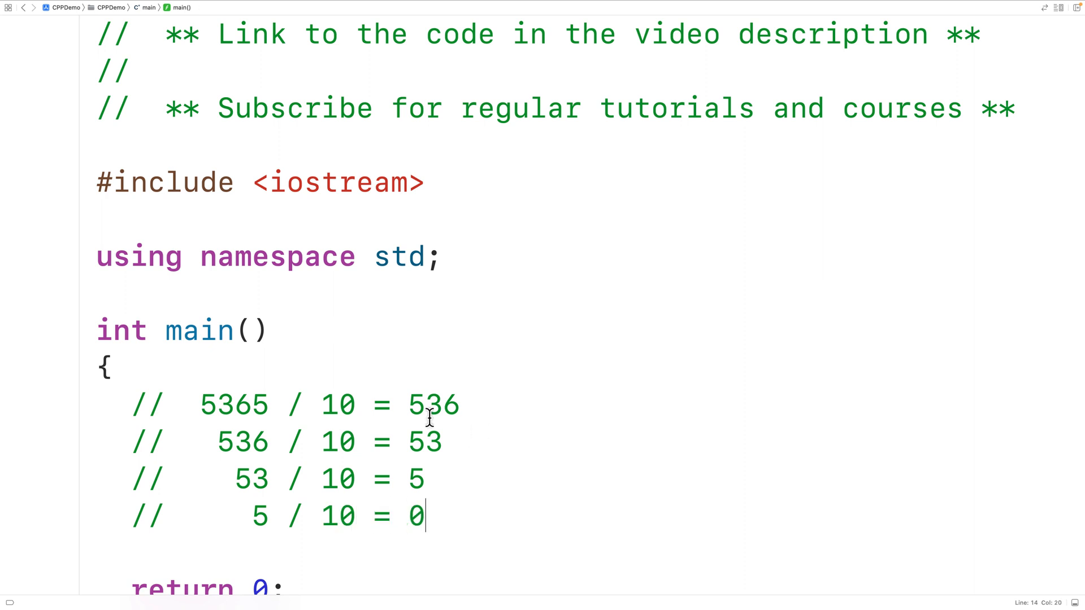
pyautogui.doubleClick(233, 404)
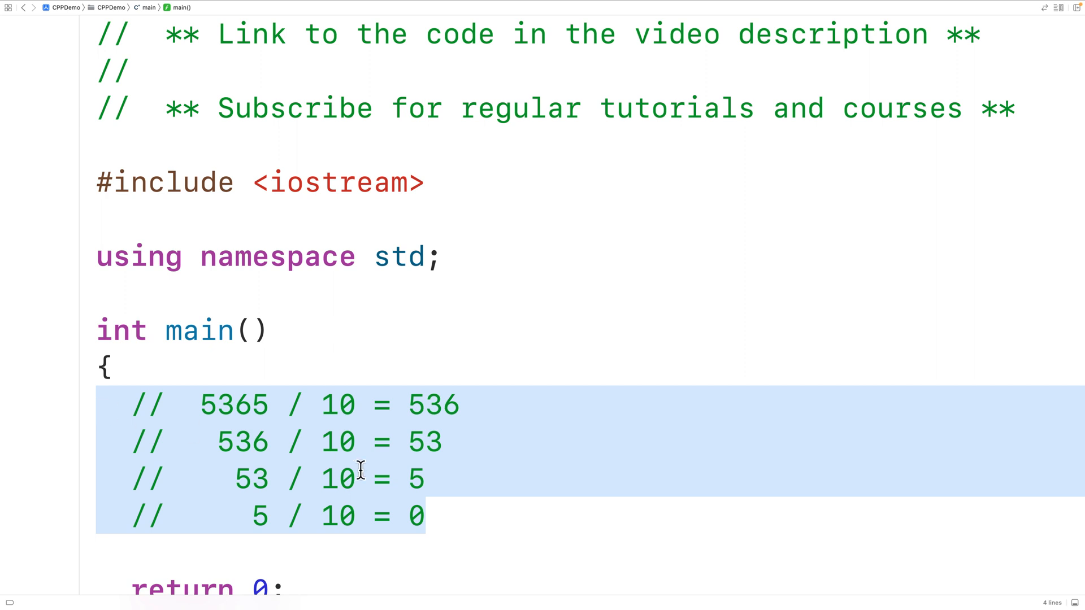
pyautogui.moveTo(353, 470)
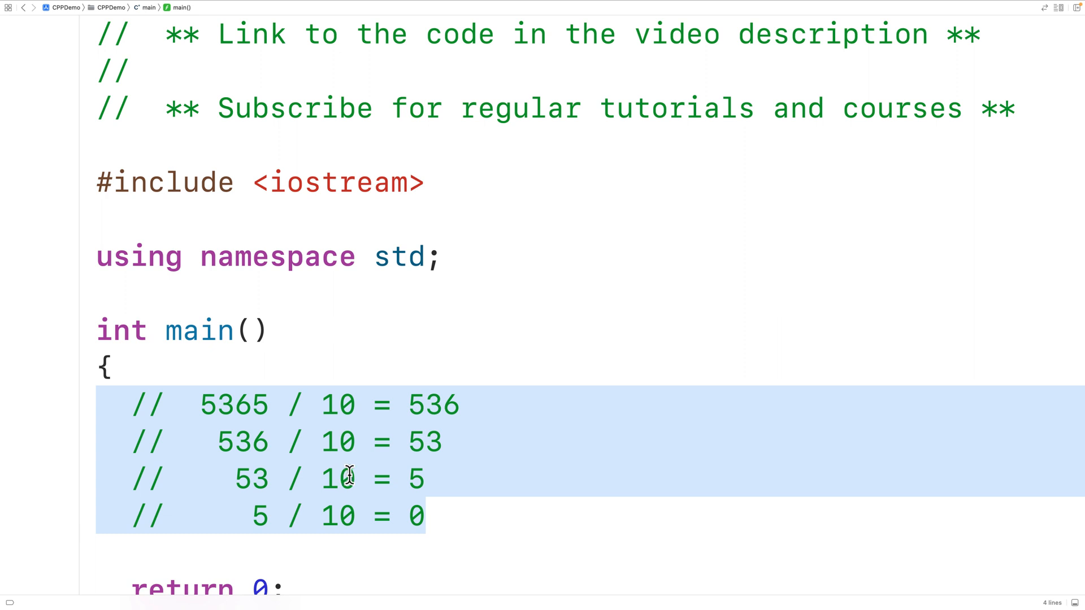
pyautogui.moveTo(473, 519)
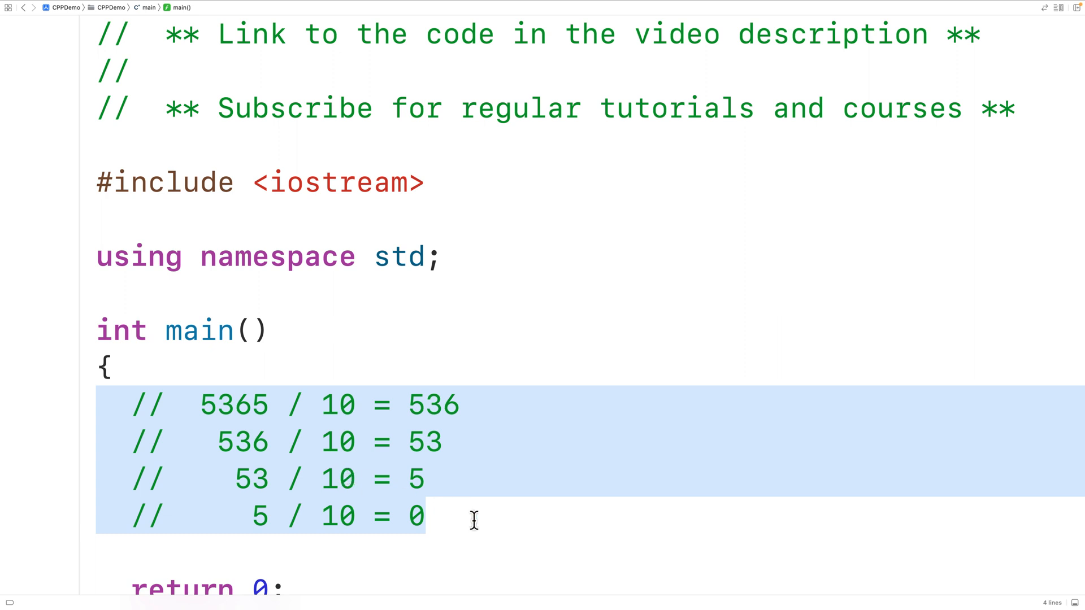
pyautogui.click(415, 515)
pyautogui.write('int')
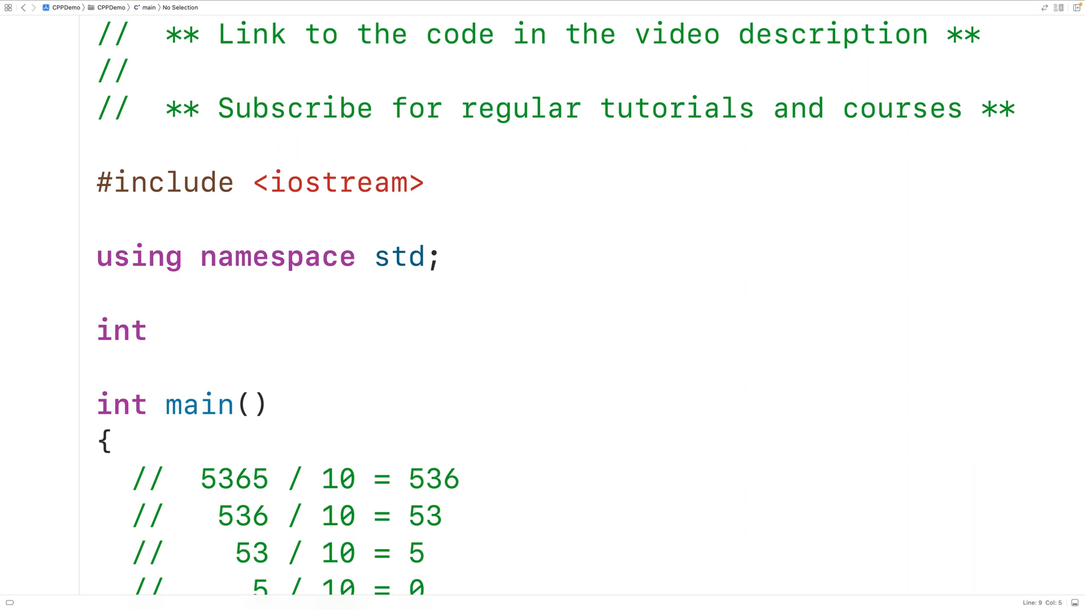
# - Declare the prototype int count_digits(int number); above main
pyautogui.write('count_d')
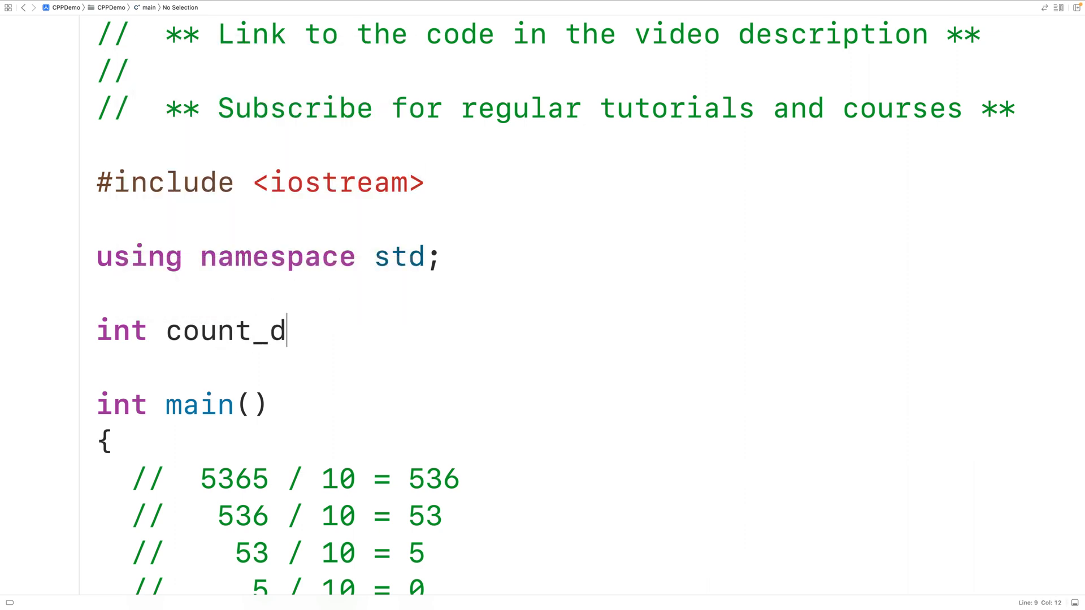
pyautogui.write('igits')
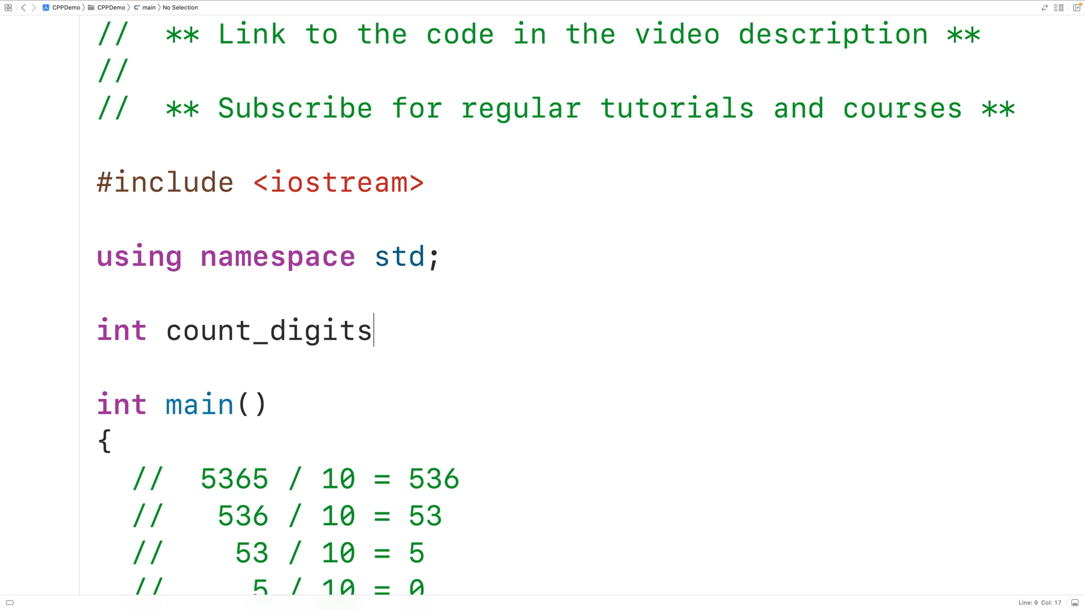
pyautogui.write('(int nubm)')
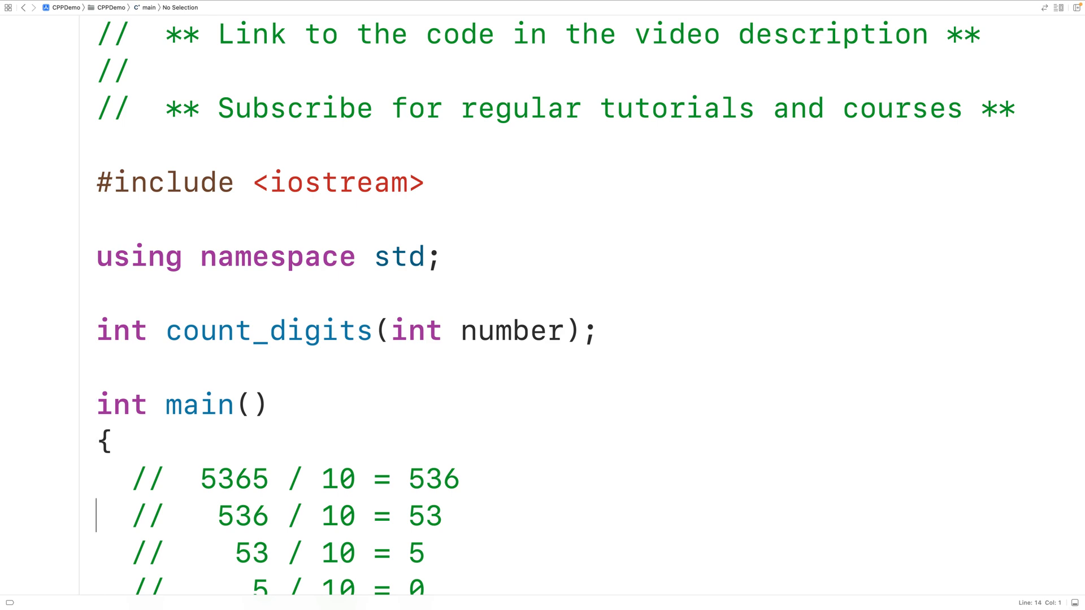
# - Define count_digits(int number) below main, starting with int digits = 0;
pyautogui.scroll(-3)
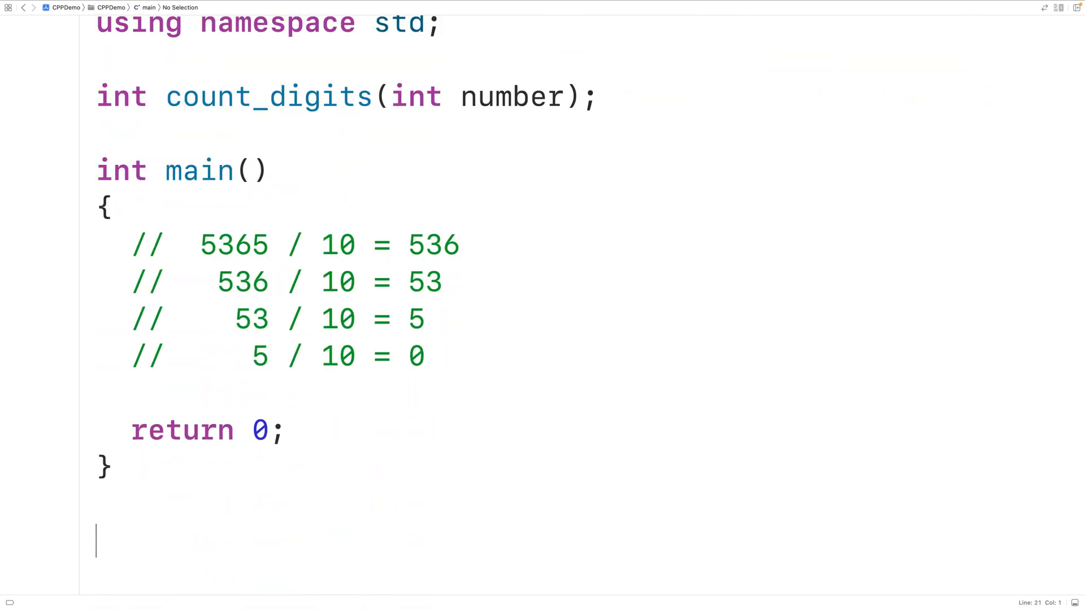
pyautogui.write('int count_digits(int number)')
pyautogui.write('{')
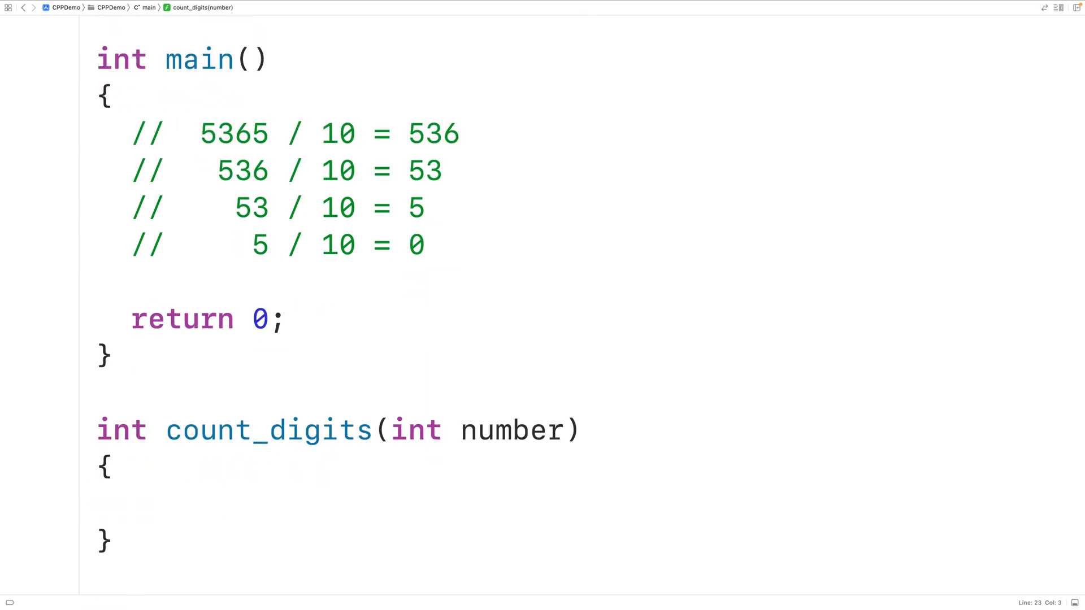
pyautogui.write('int digits')
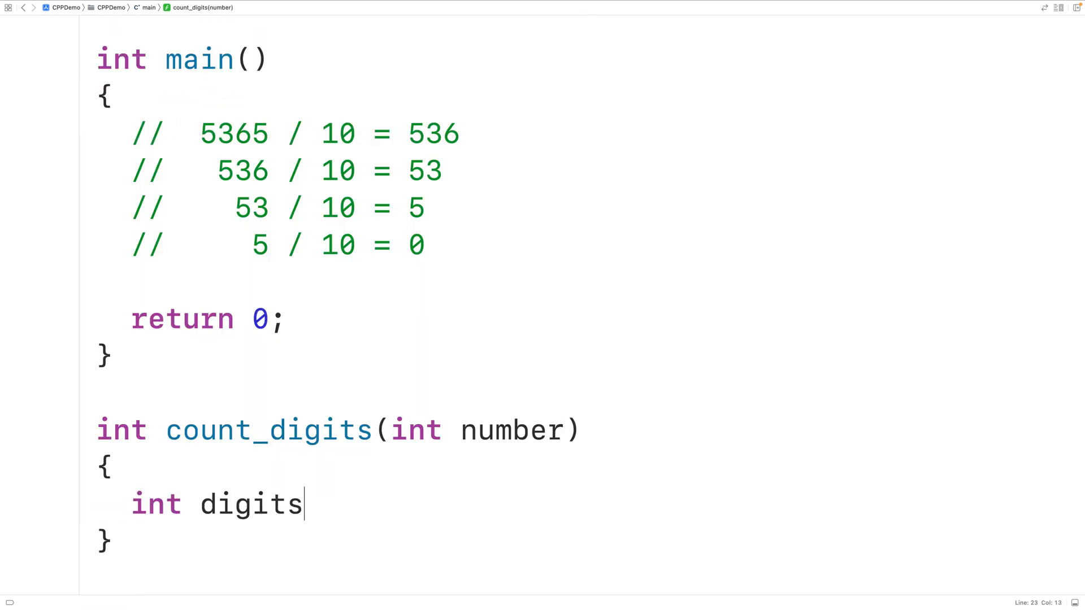
pyautogui.write('= 0')
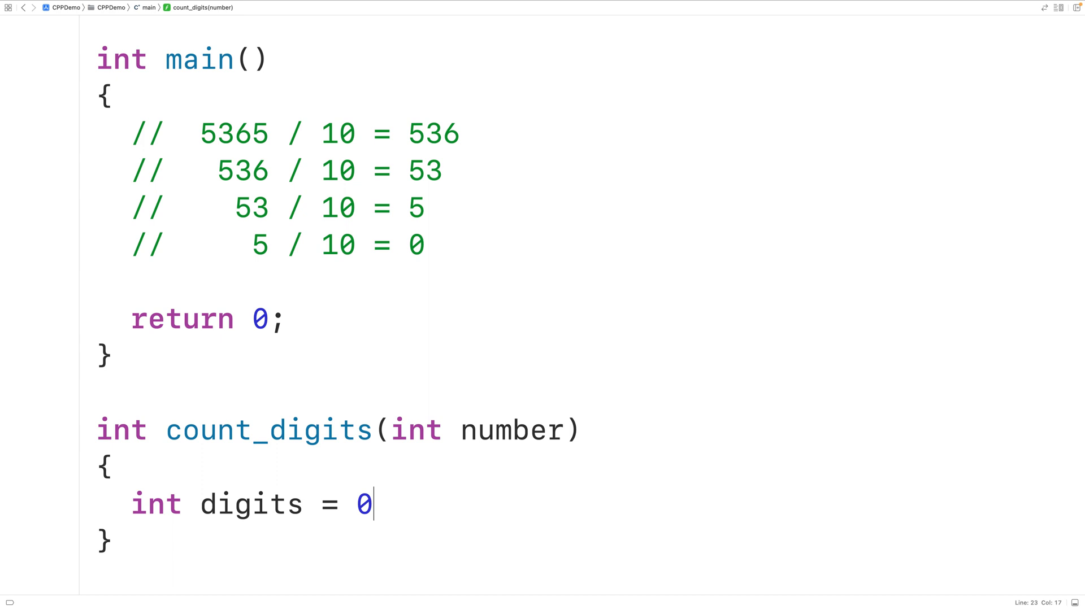
pyautogui.write(';')
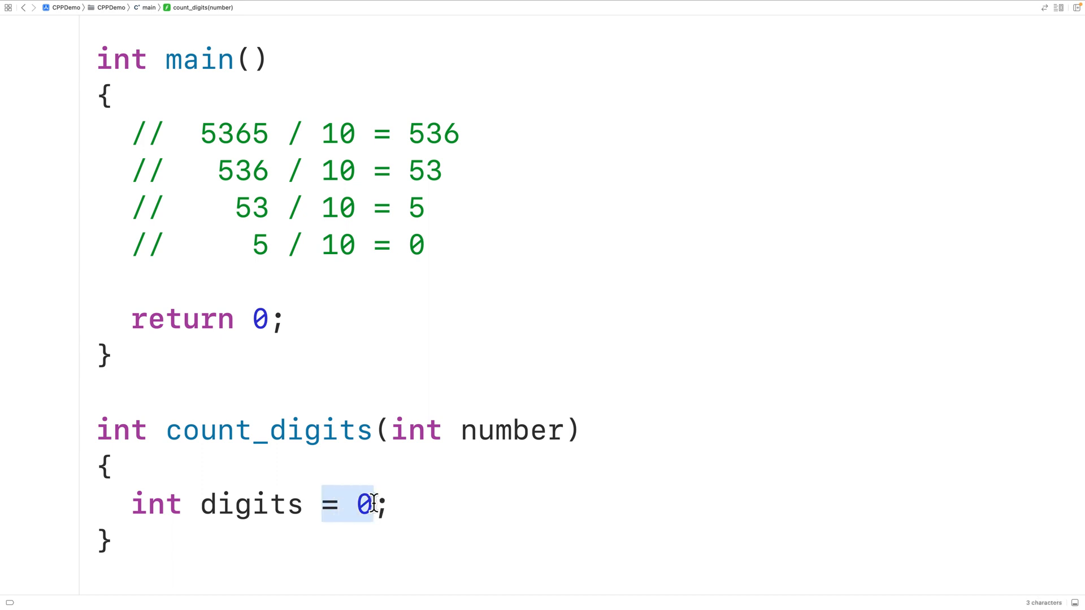
pyautogui.moveTo(397, 504)
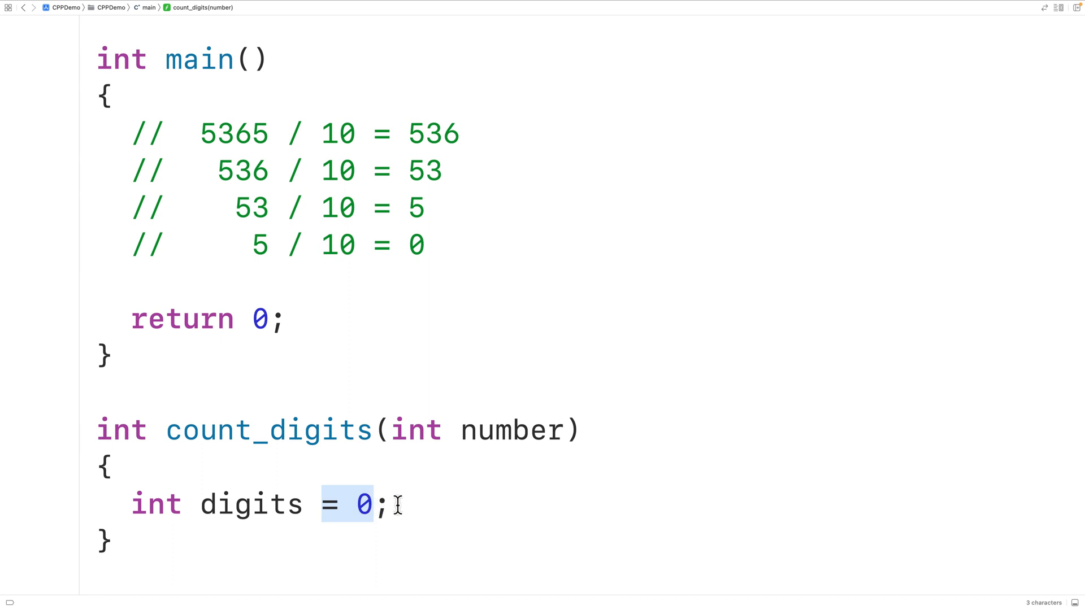
pyautogui.moveTo(178, 134)
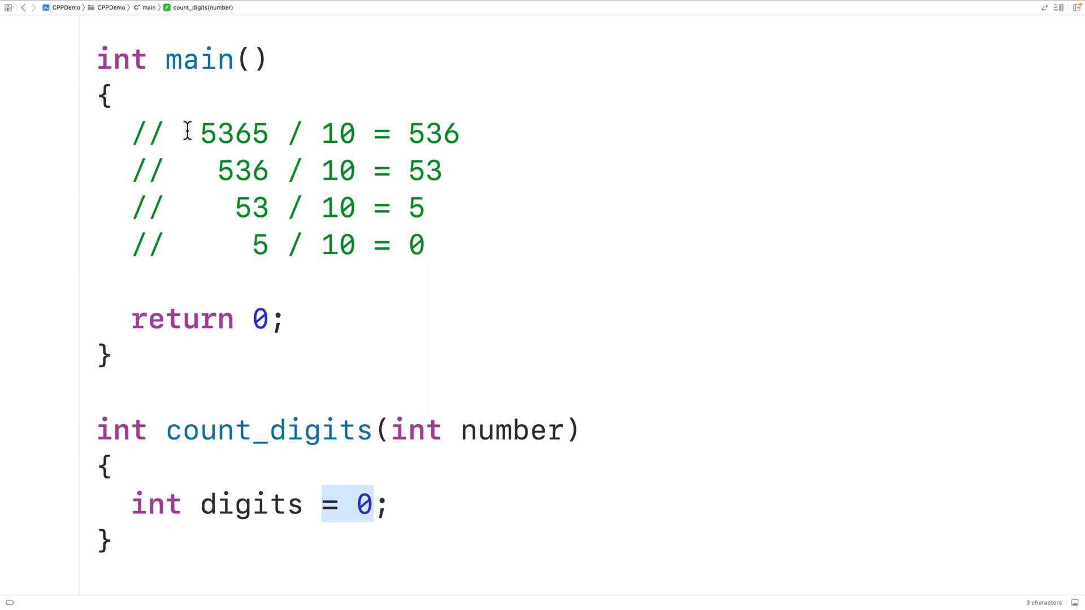
pyautogui.moveTo(193, 133); pyautogui.dragTo(427, 244)
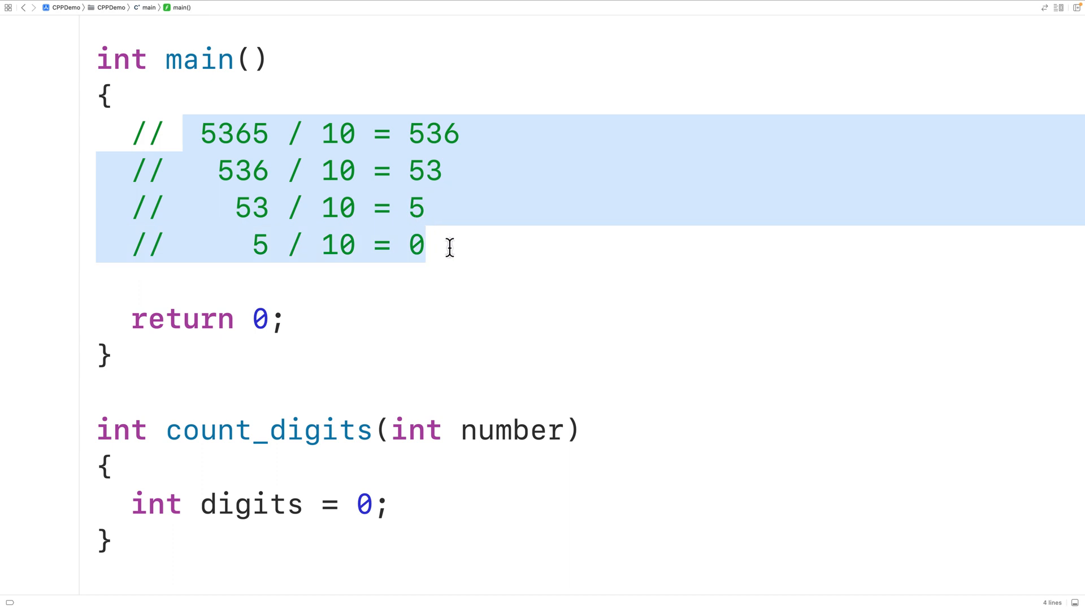
pyautogui.click(424, 246)
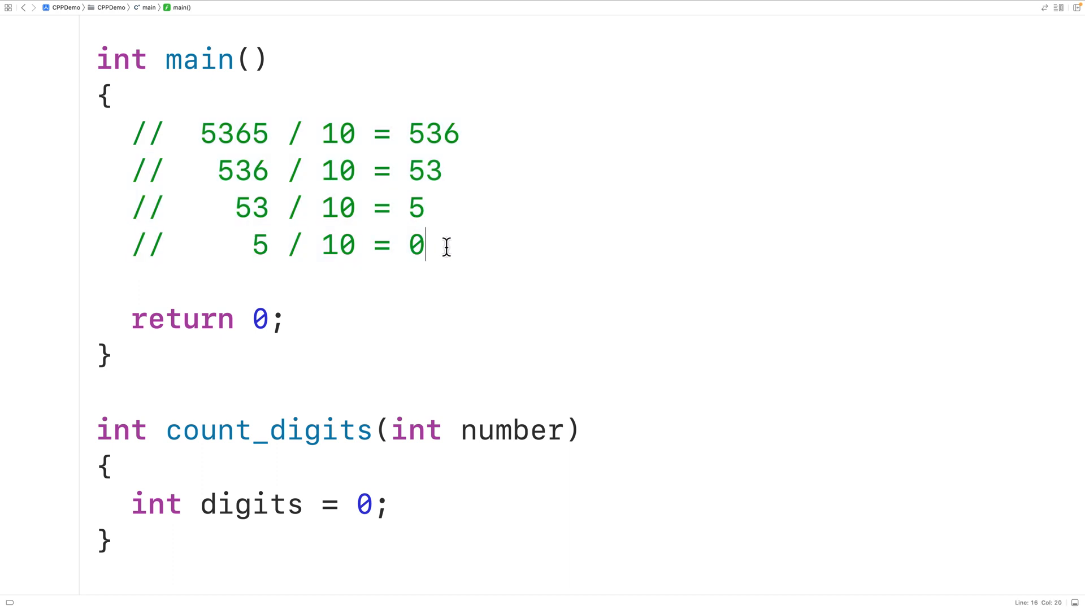
pyautogui.doubleClick(415, 244)
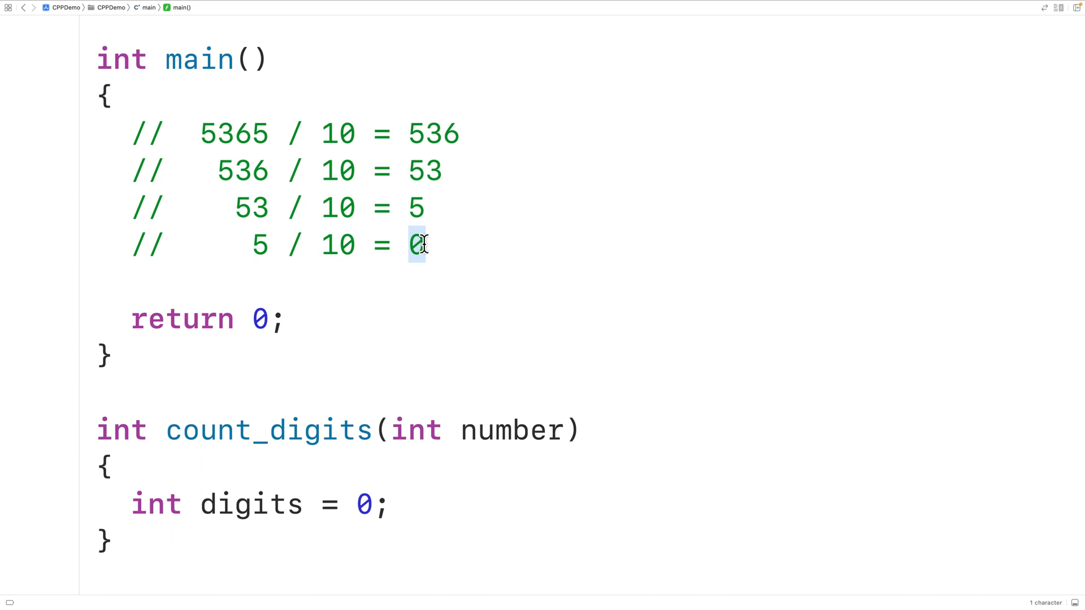
pyautogui.click(199, 133)
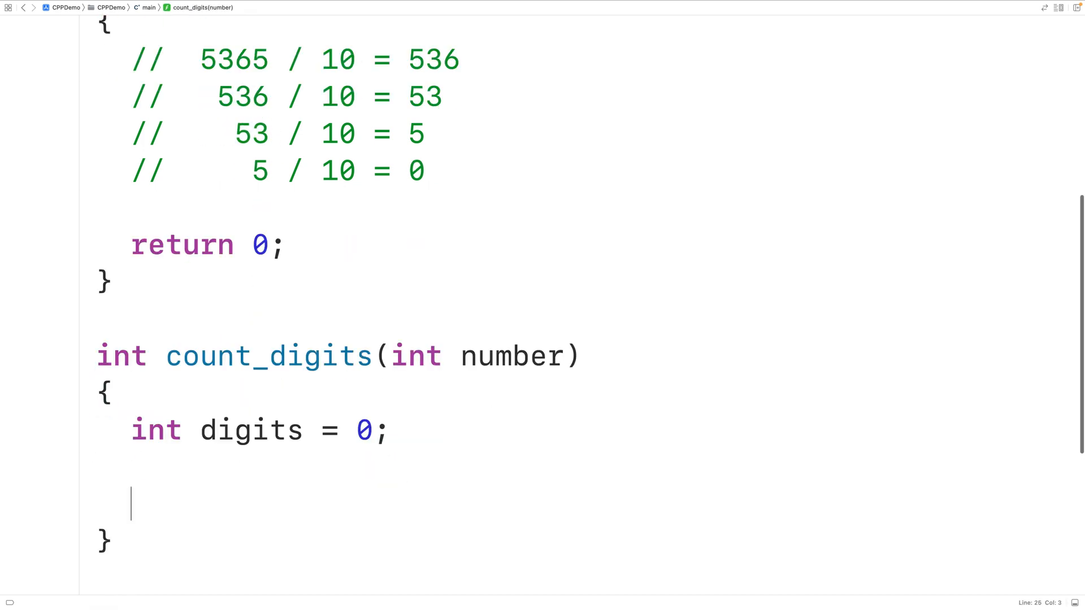
# - Add a while (number != 0) loop that sets number = number / 10;
pyautogui.write('while (n)')
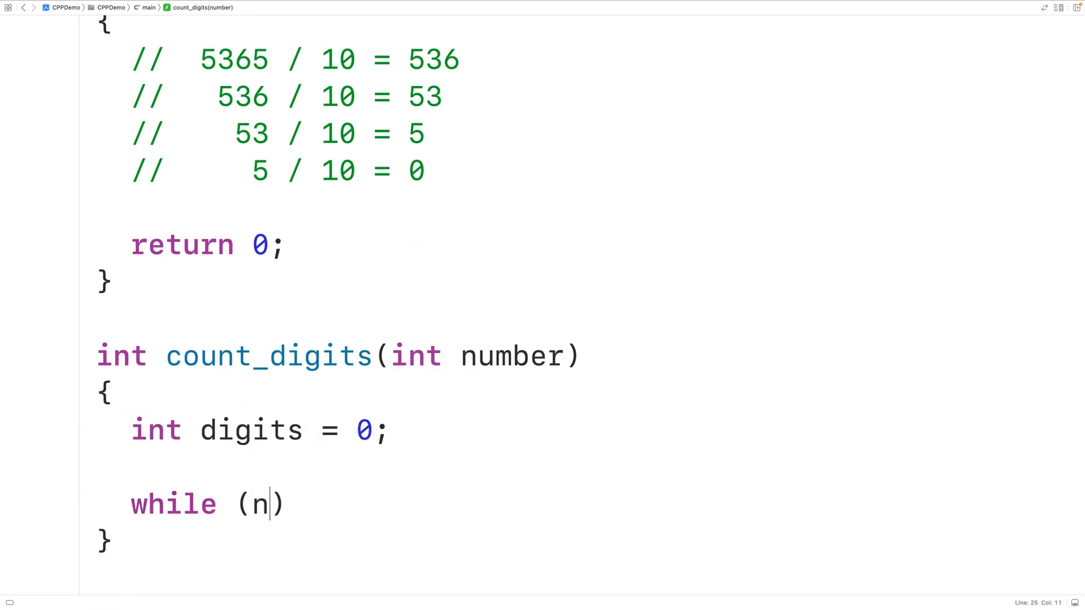
pyautogui.write('umber != 0')
pyautogui.write('{')
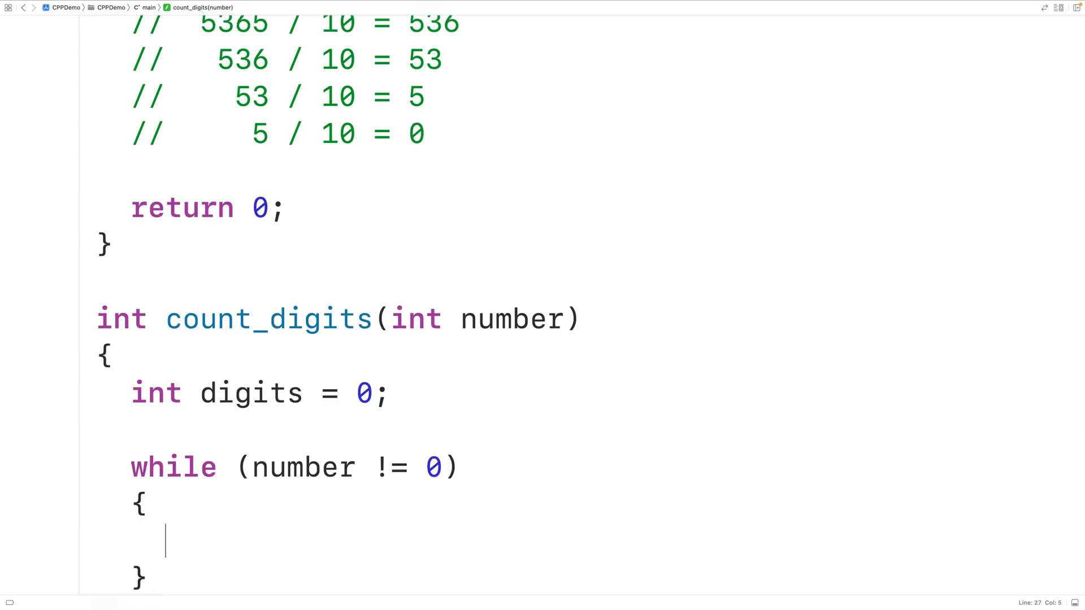
pyautogui.write('number =')
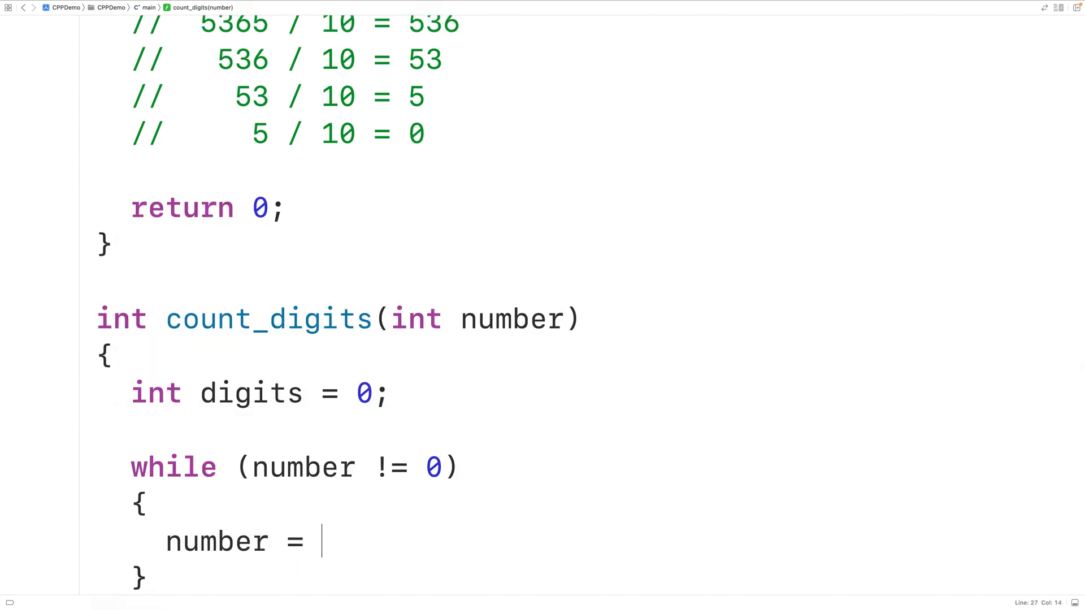
pyautogui.write('number / 10;')
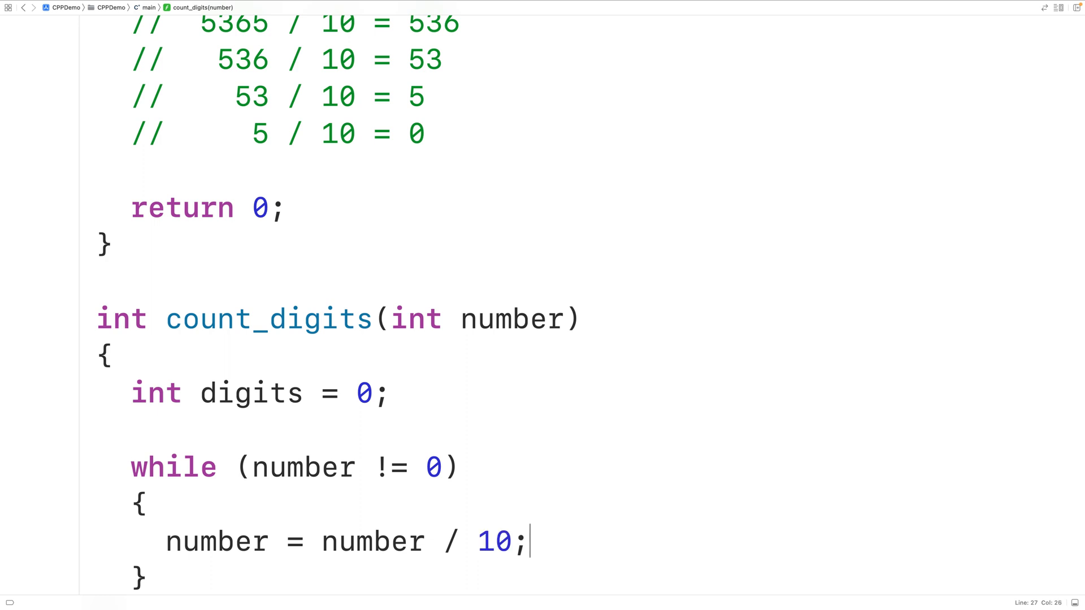
# - Check the 53 → 5 trace in the comments, then add digits++; and return digits;
pyautogui.click(249, 94)
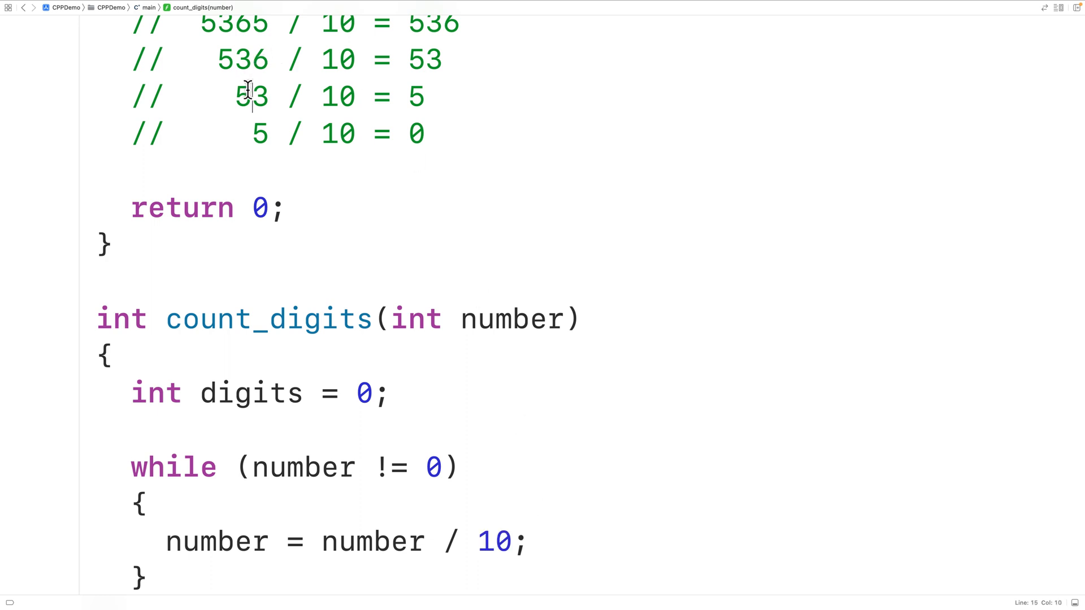
pyautogui.doubleClick(338, 96)
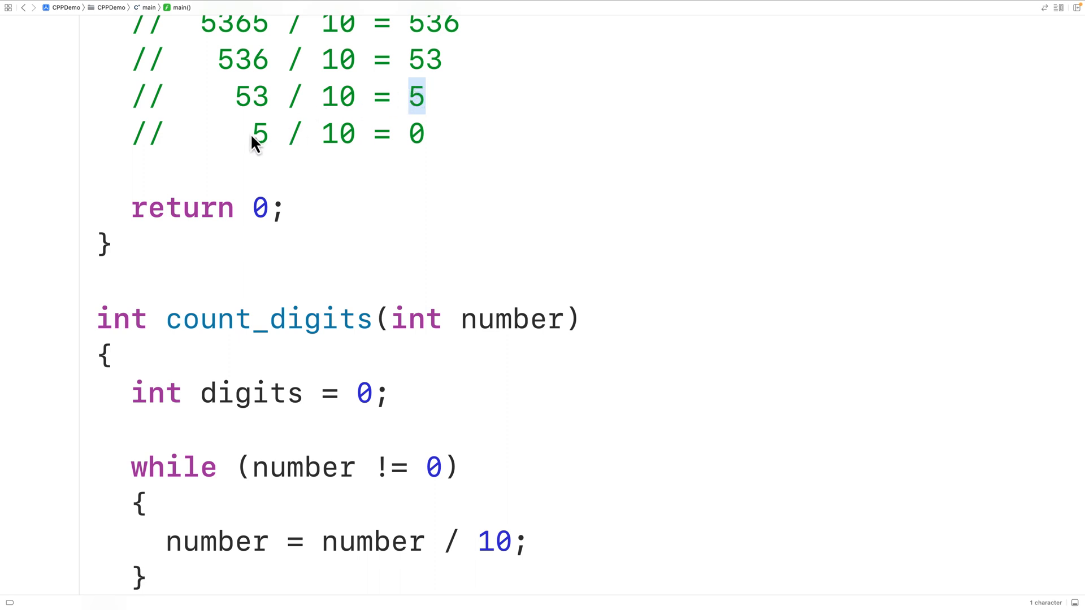
pyautogui.click(529, 542)
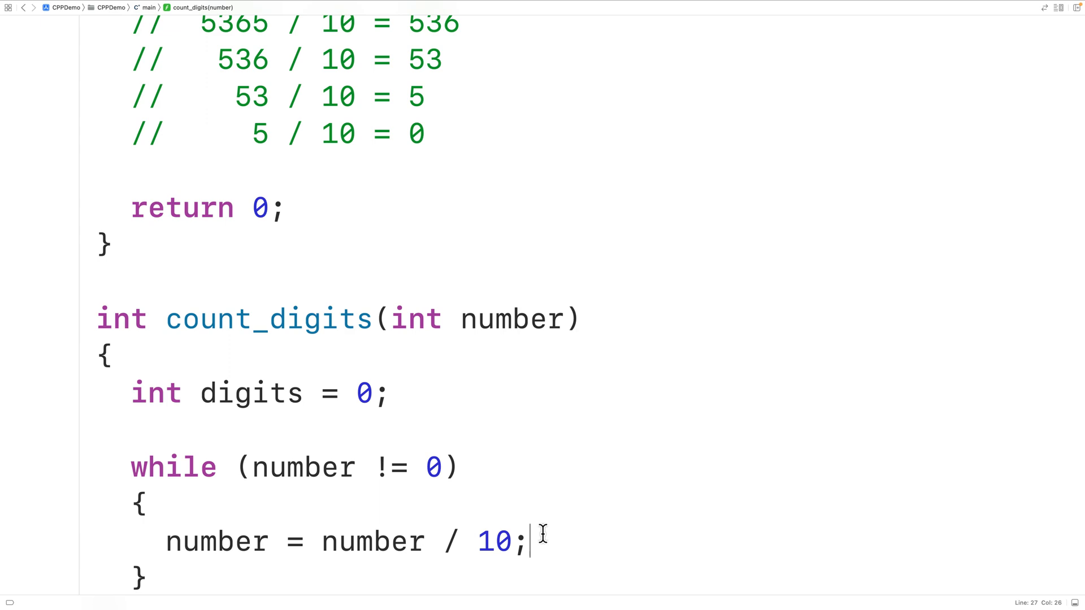
pyautogui.write('digits++;')
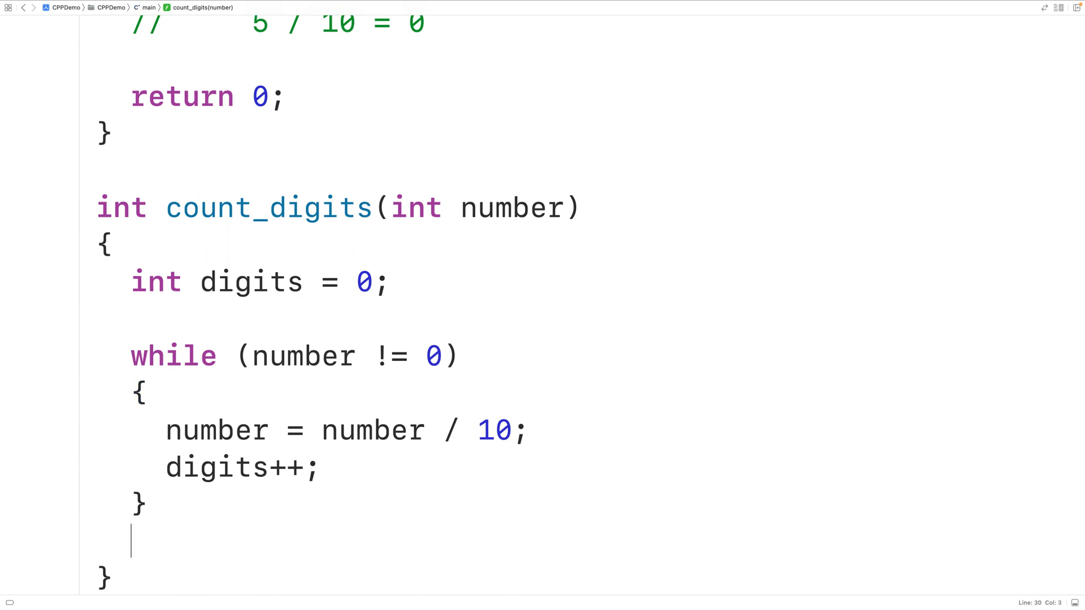
pyautogui.write('return digits;')
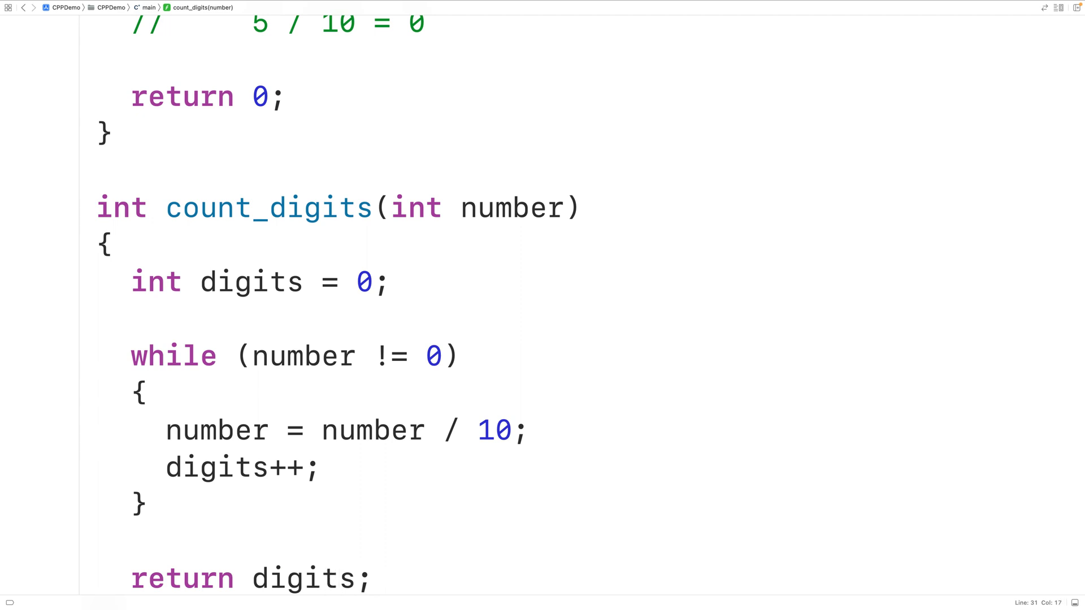
pyautogui.click(374, 578)
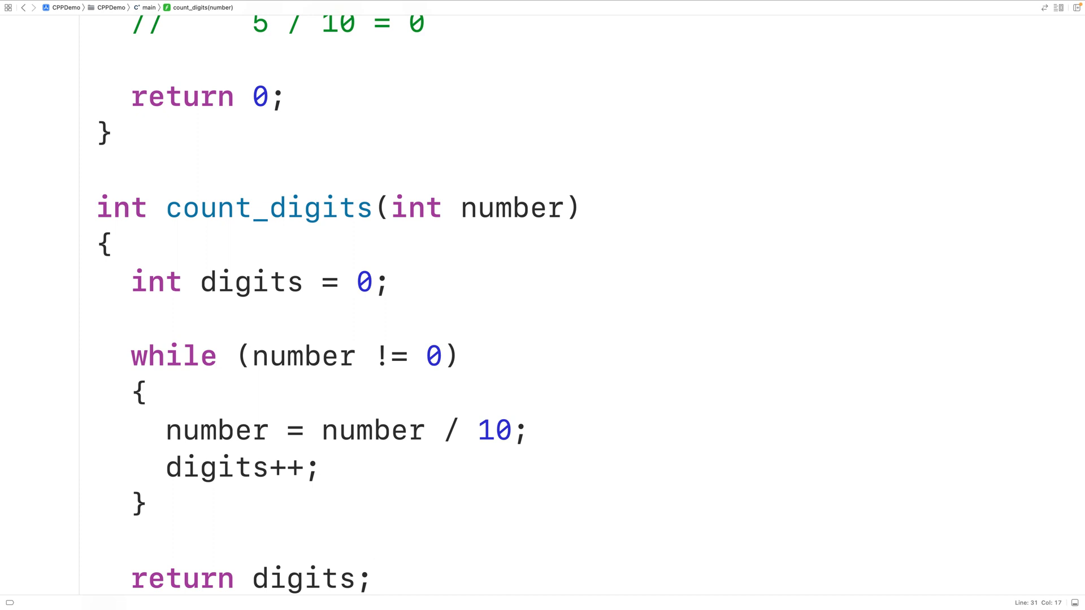
# - Insert if (number == 0) { return 1; } at the top of count_digits
pyautogui.click(114, 245)
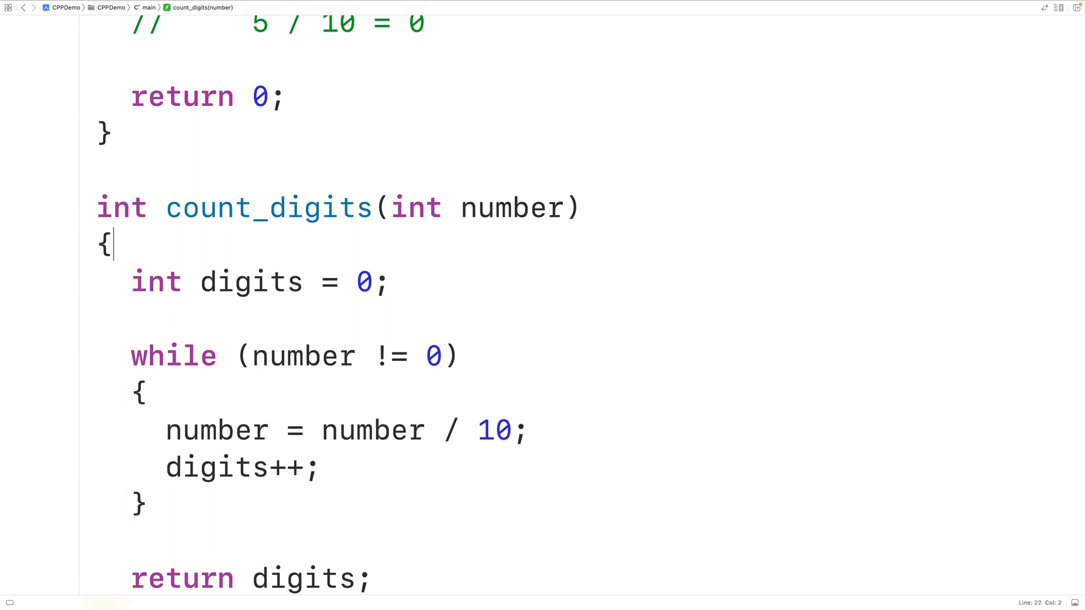
pyautogui.write('if )')
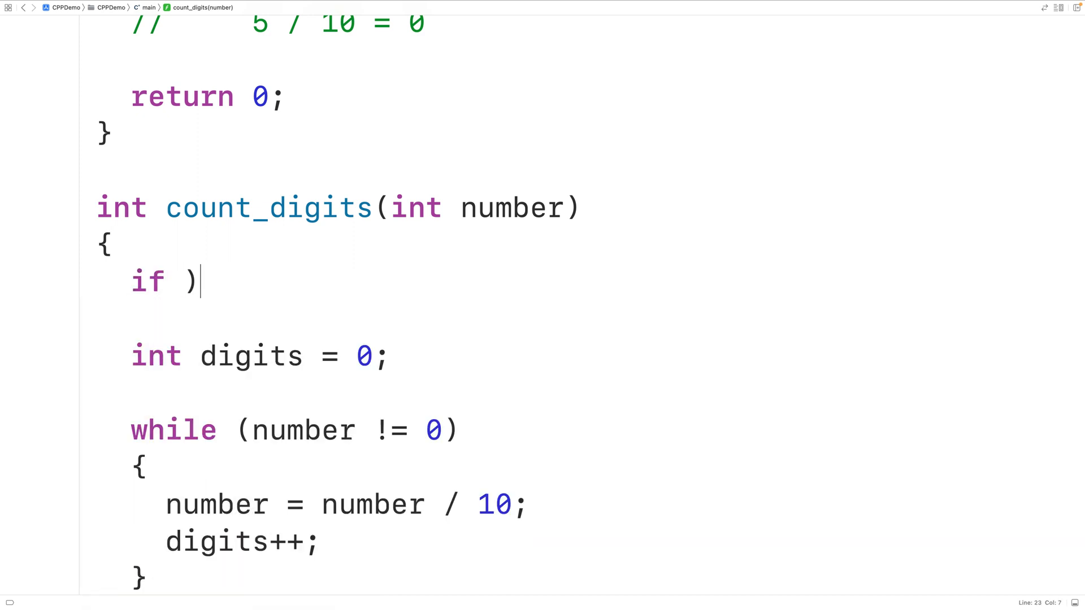
pyautogui.write('number == 0')
pyautogui.write('return 1')
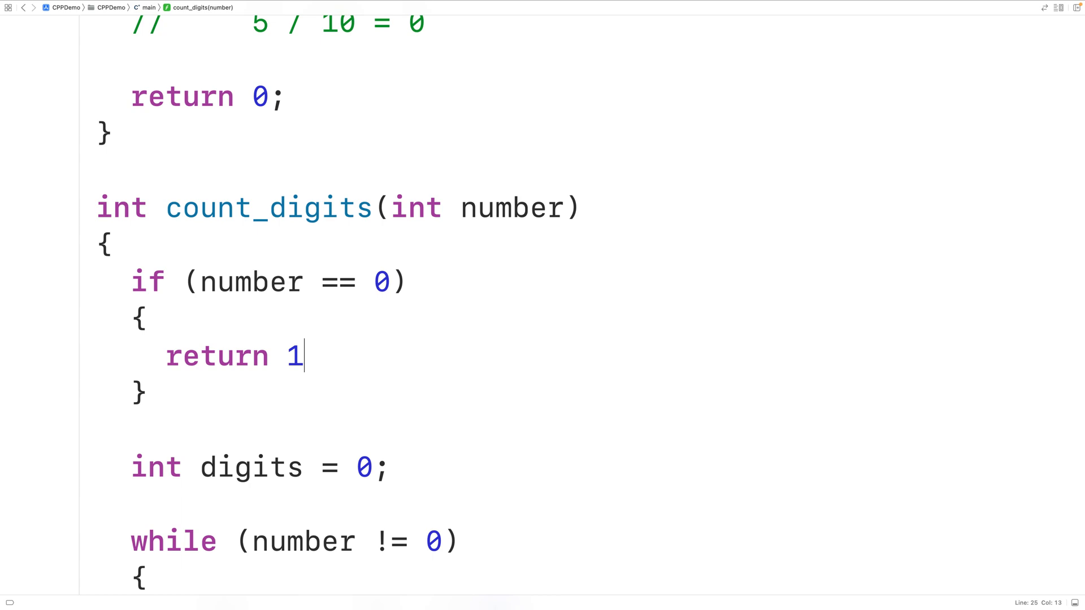
pyautogui.write(';')
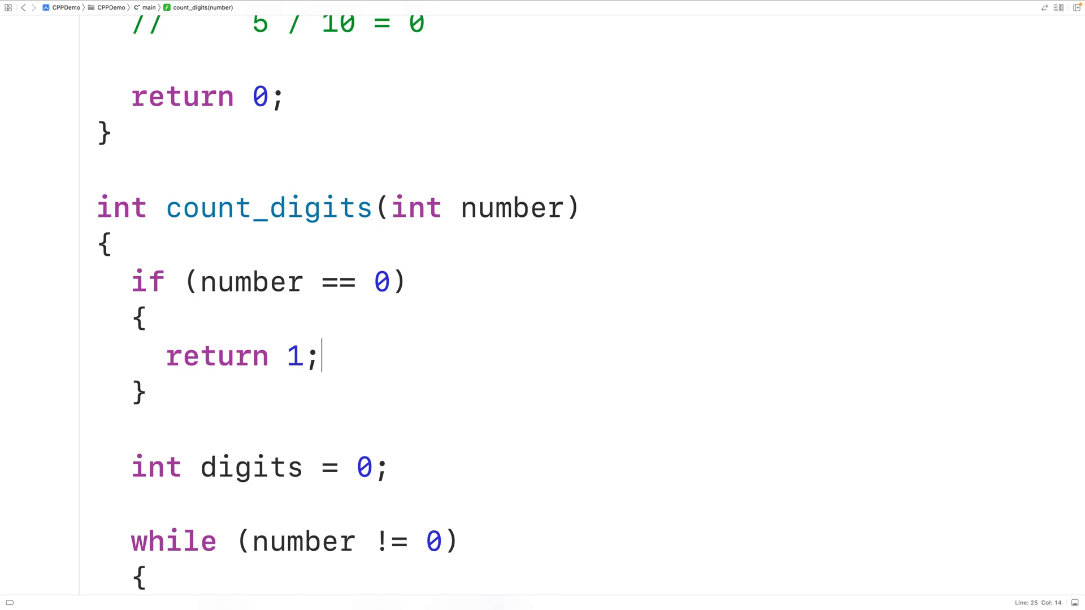
pyautogui.scroll(3)
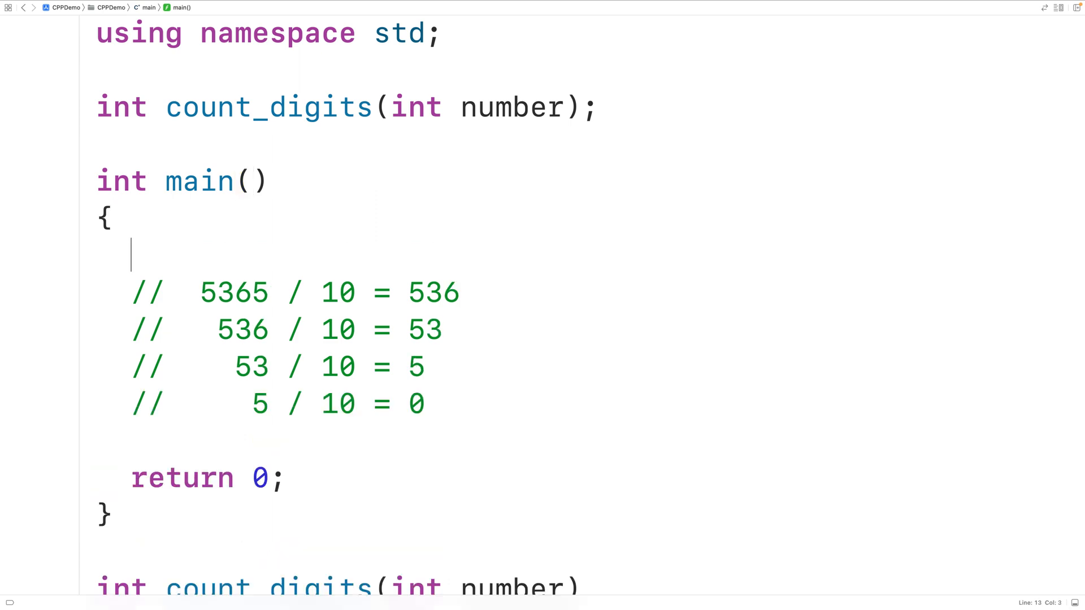
# - Make main cout "The number of digits in 5365: " << count_digits(5365) << endl and build
pyautogui.write('count_digits(5365);')
pyautogui.write('cout << "The ')
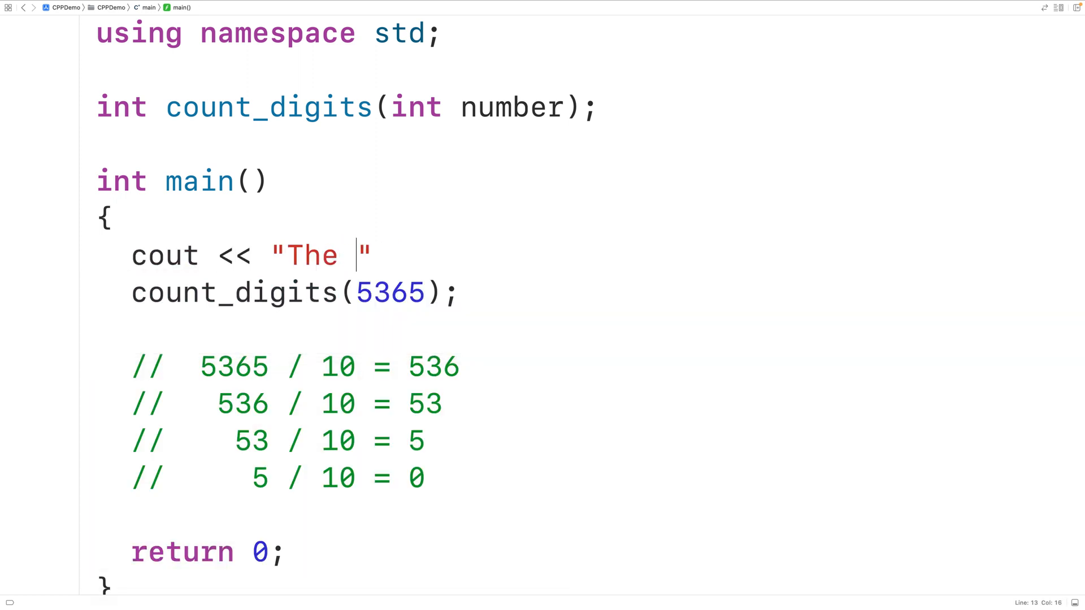
pyautogui.write('number of digt')
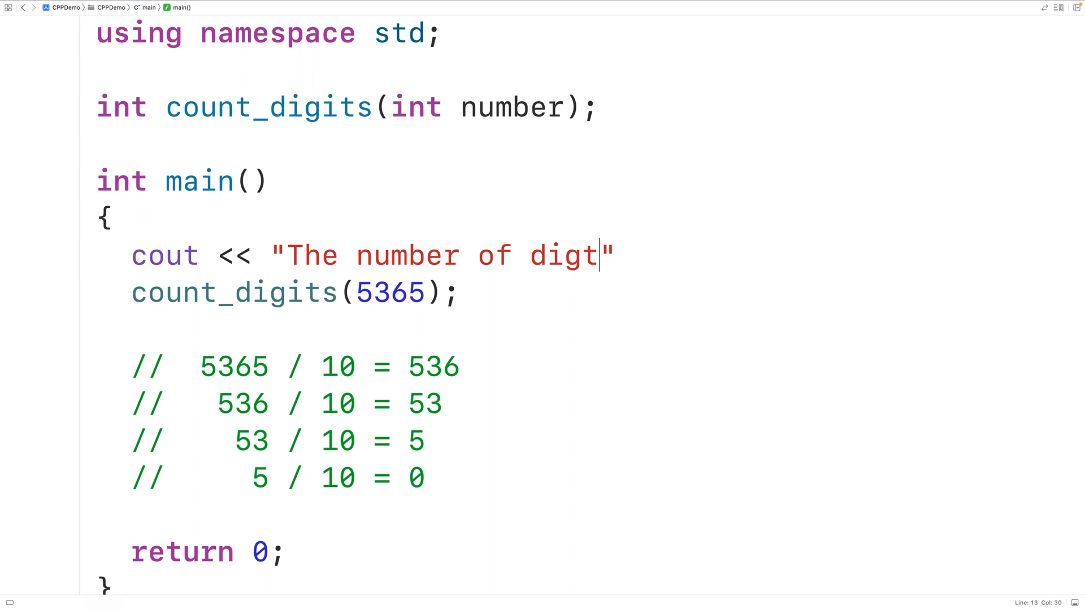
pyautogui.write('its in 53')
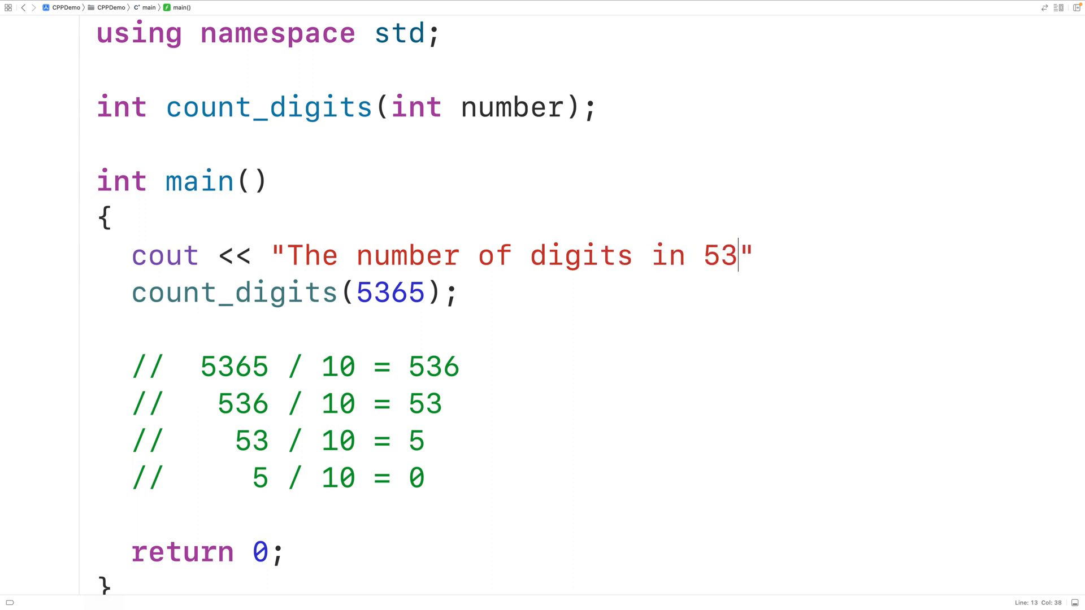
pyautogui.write('65:')
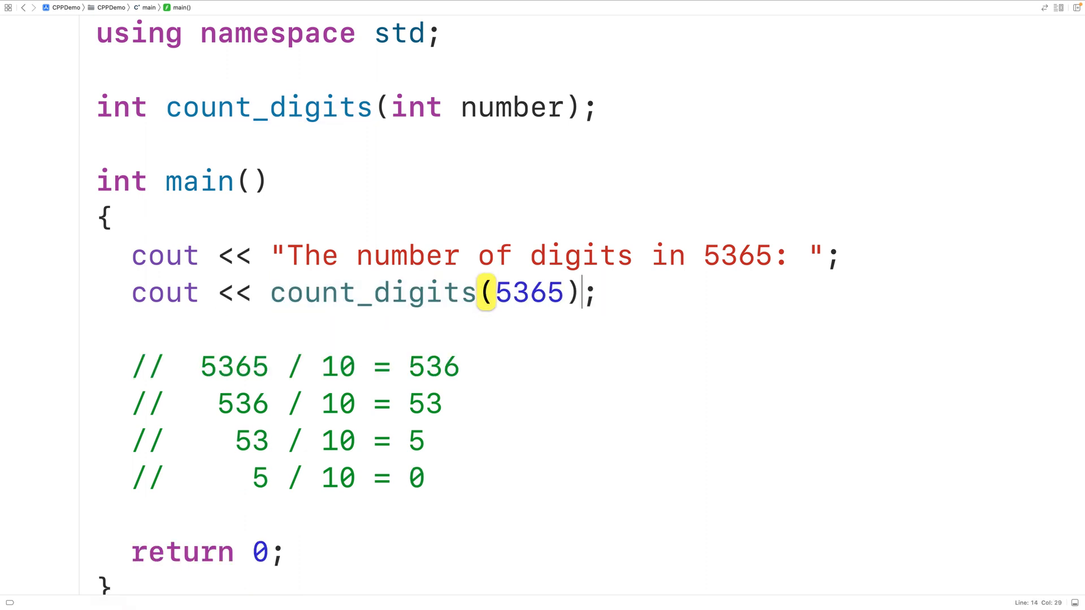
pyautogui.write('<< endl')
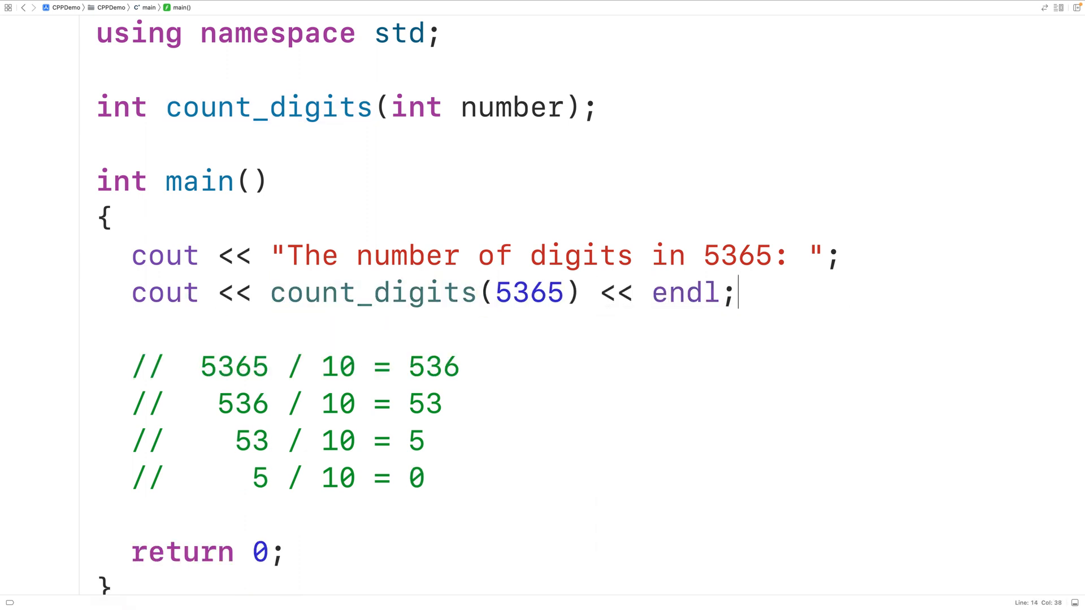
pyautogui.press('cmd+b')
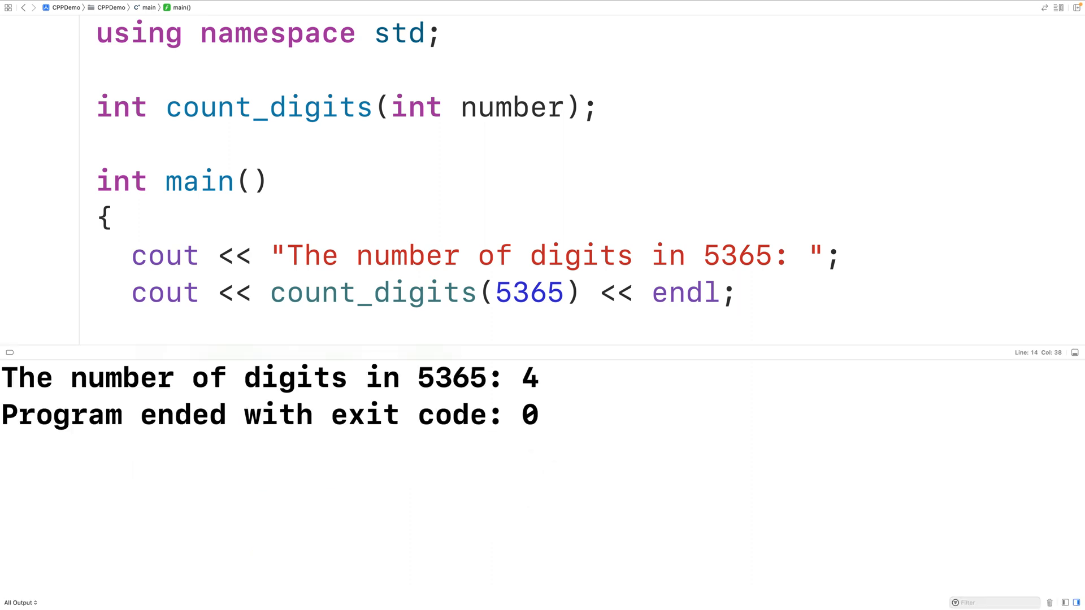
# - Highlight the 4 in the console output confirming the digit count for 5365
pyautogui.click(737, 292)
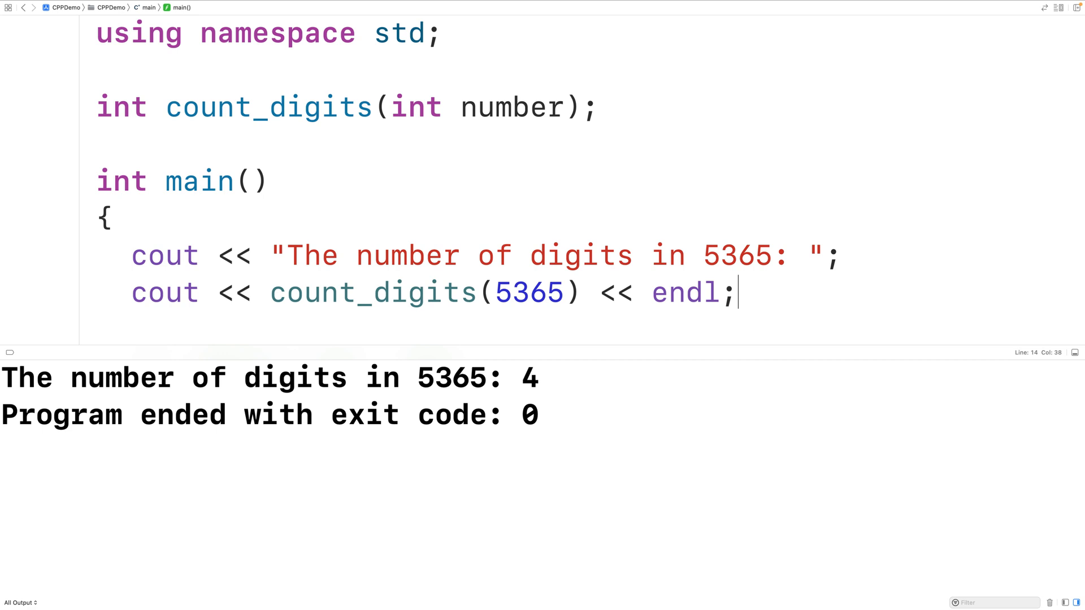
pyautogui.doubleClick(529, 378)
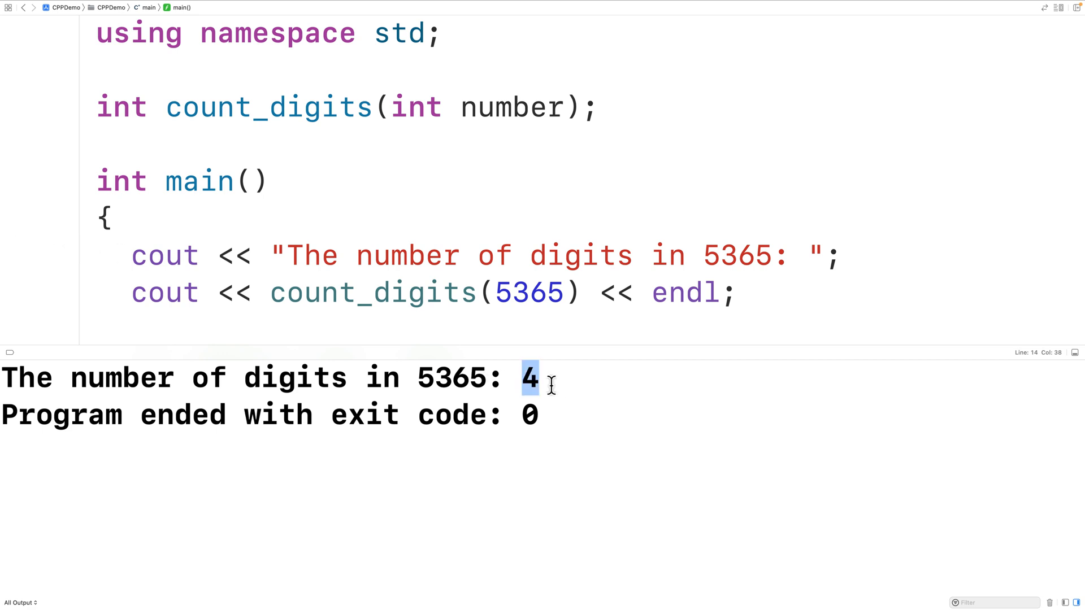